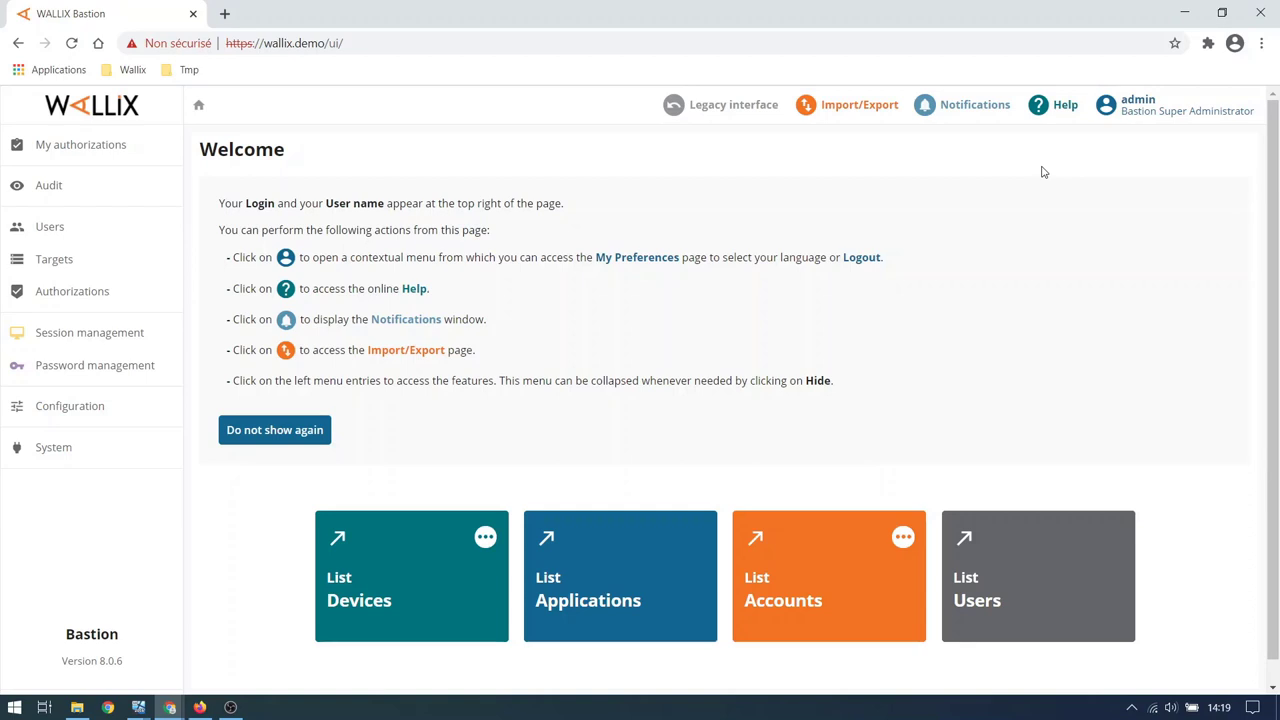
mouse_move(64, 276)
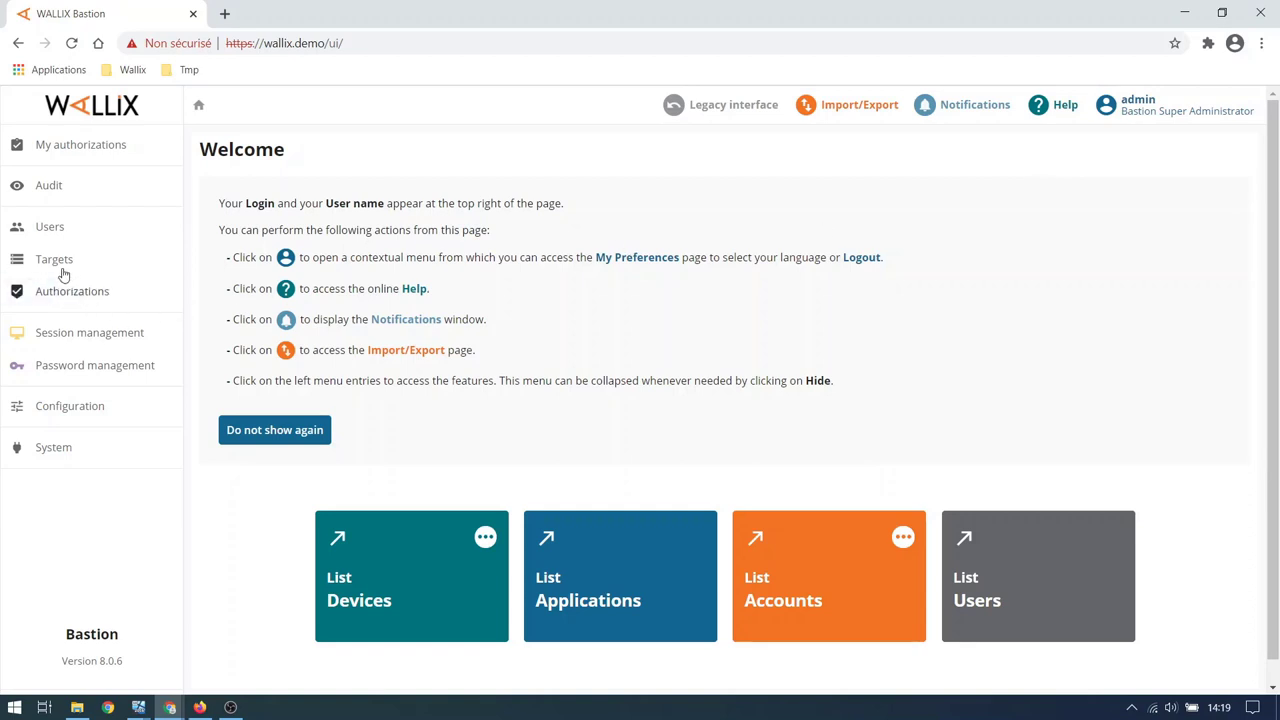
- Show the Targets > Domains list filtered to 'Local for a device', revealing Local-Linux on Ubuntu
click(54, 260)
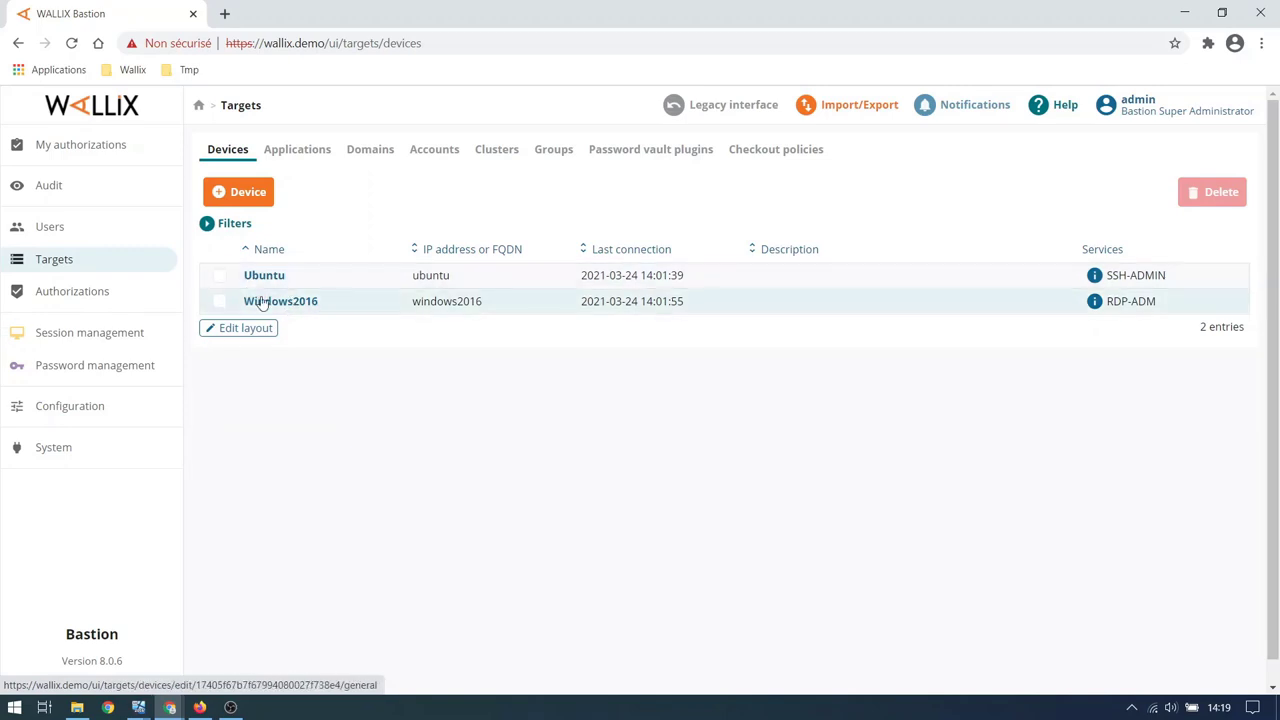
mouse_move(280, 300)
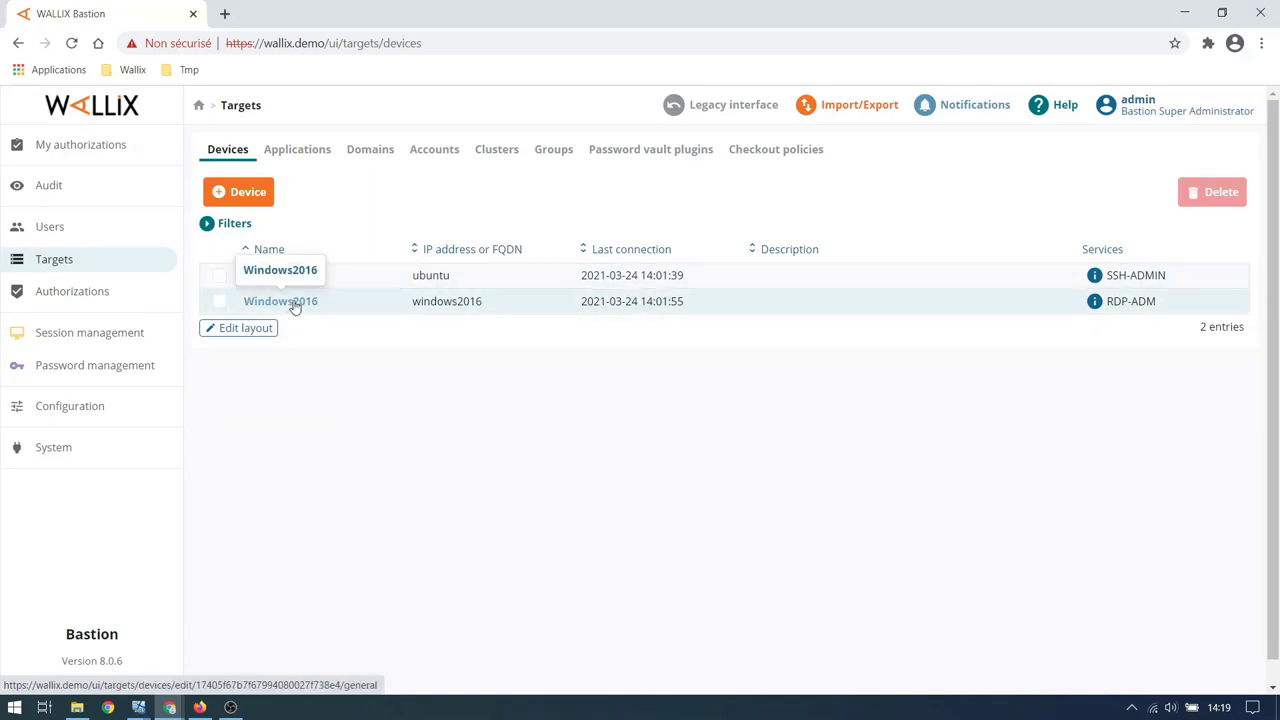
click(370, 148)
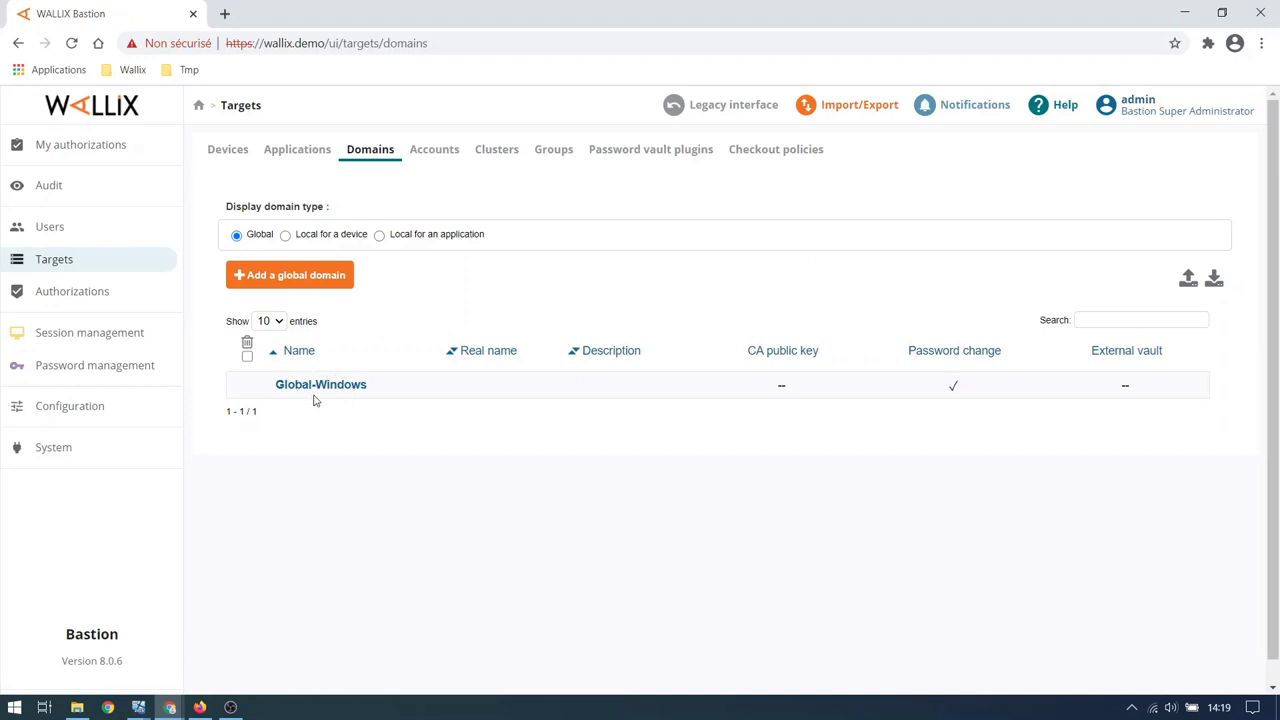
click(286, 234)
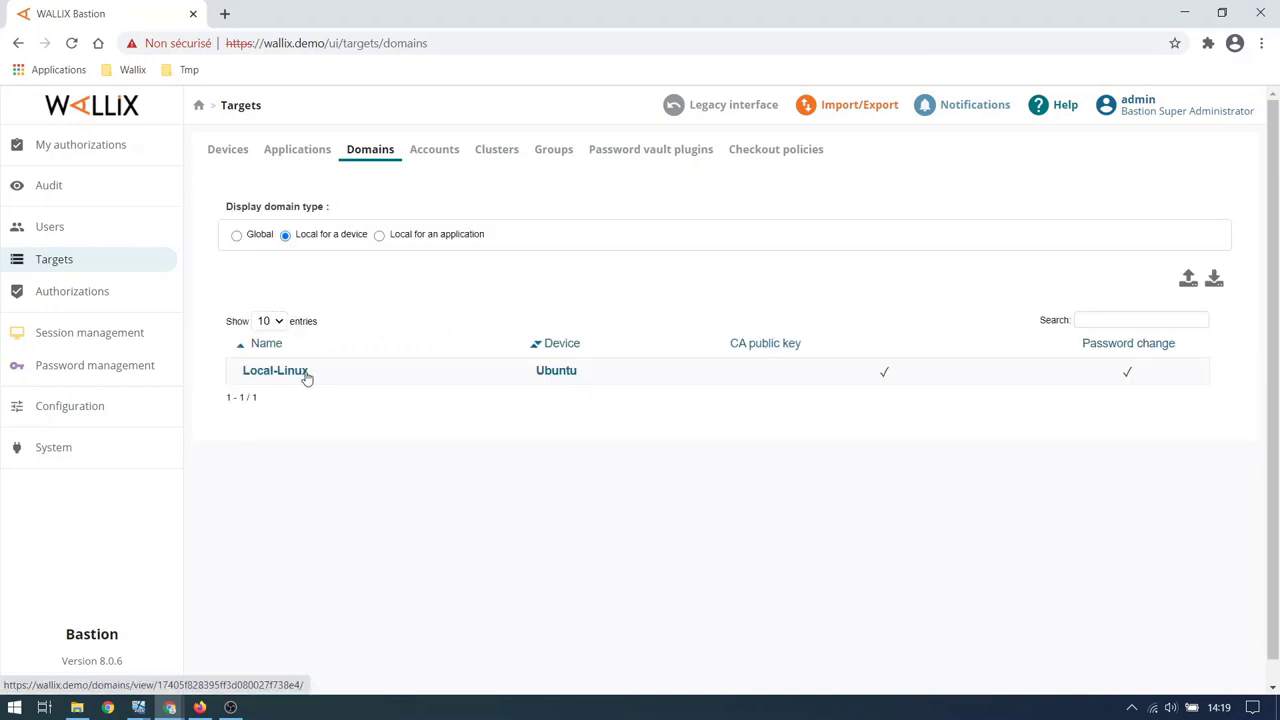
mouse_move(274, 396)
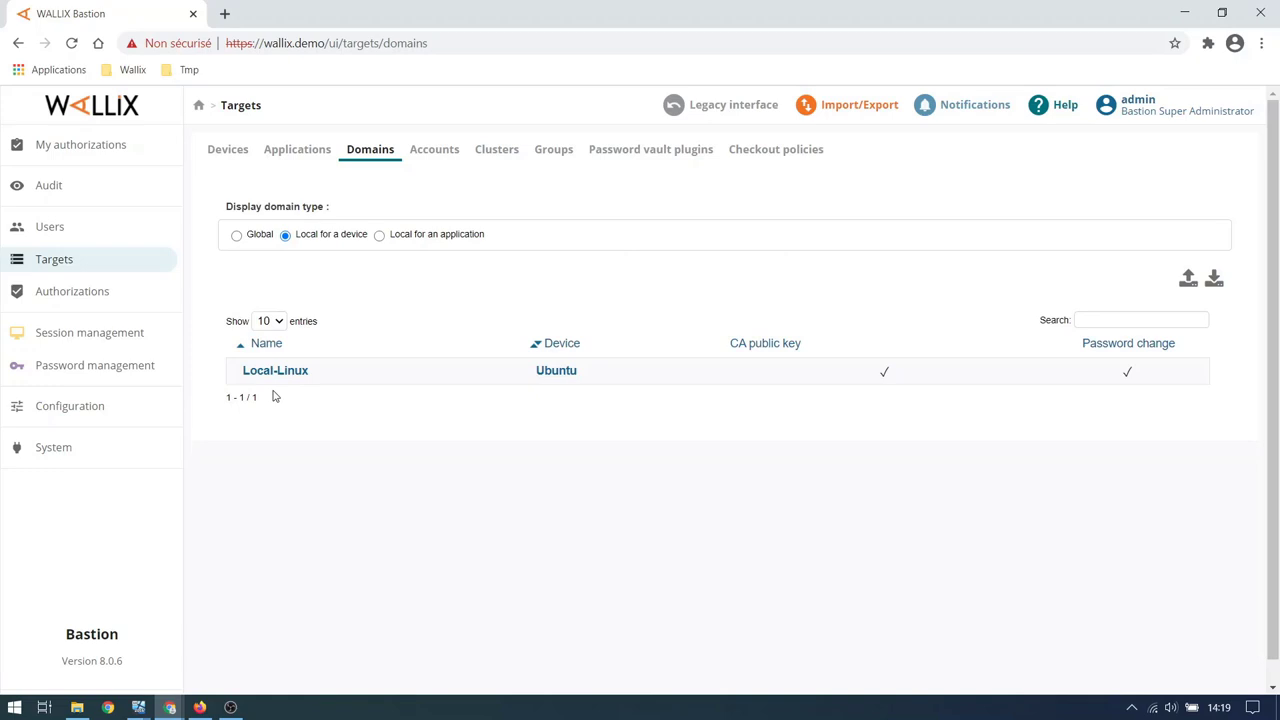
mouse_move(112, 238)
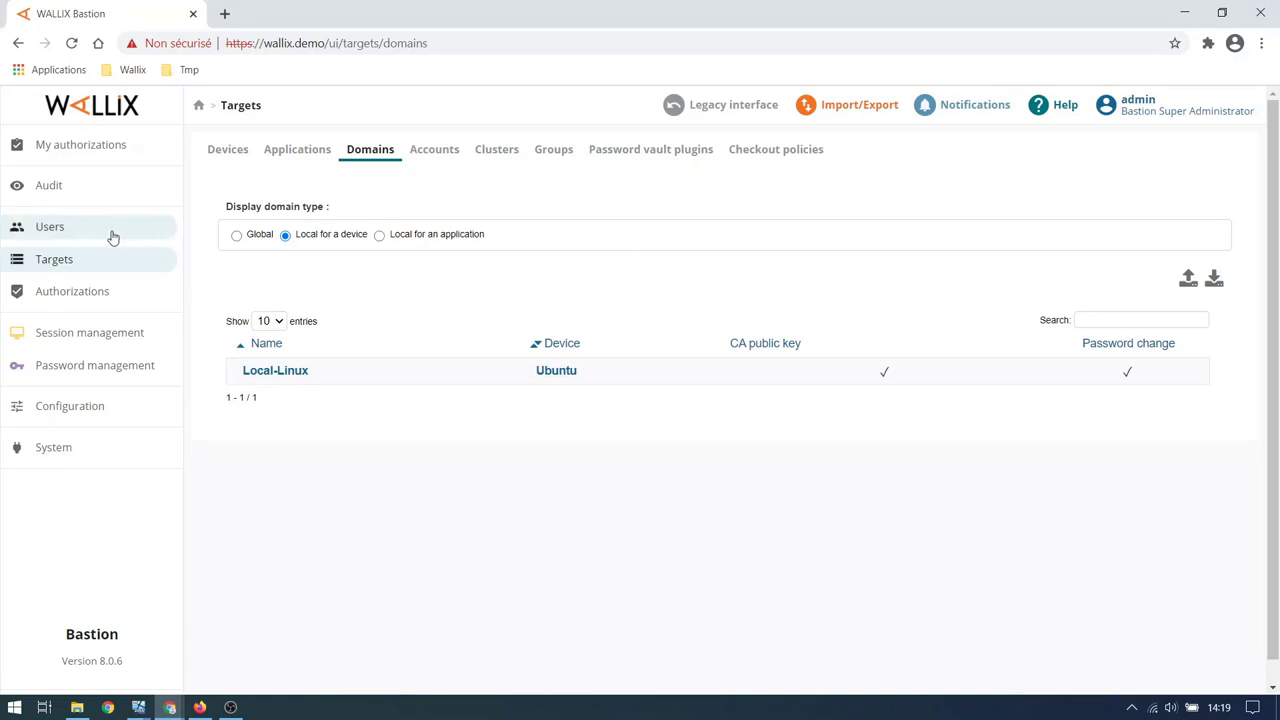
- Display the users of the wallix.lab domain instead of the Local domain
click(48, 226)
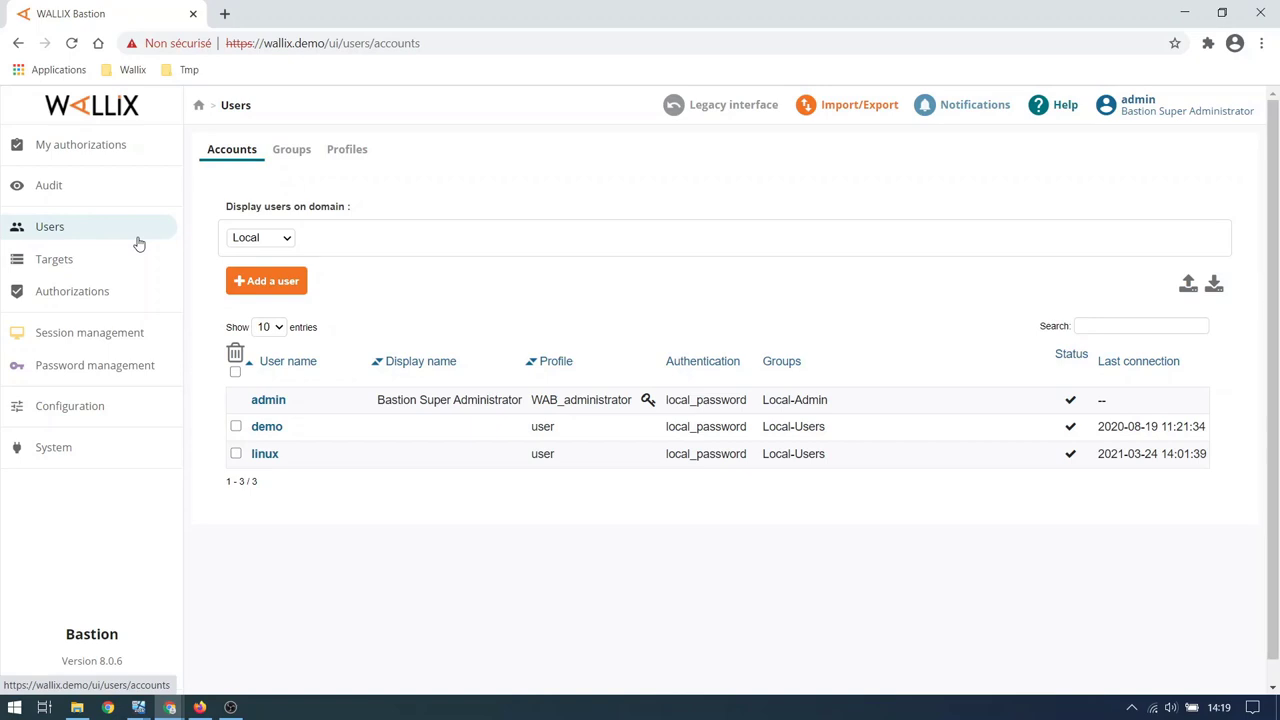
mouse_move(264, 452)
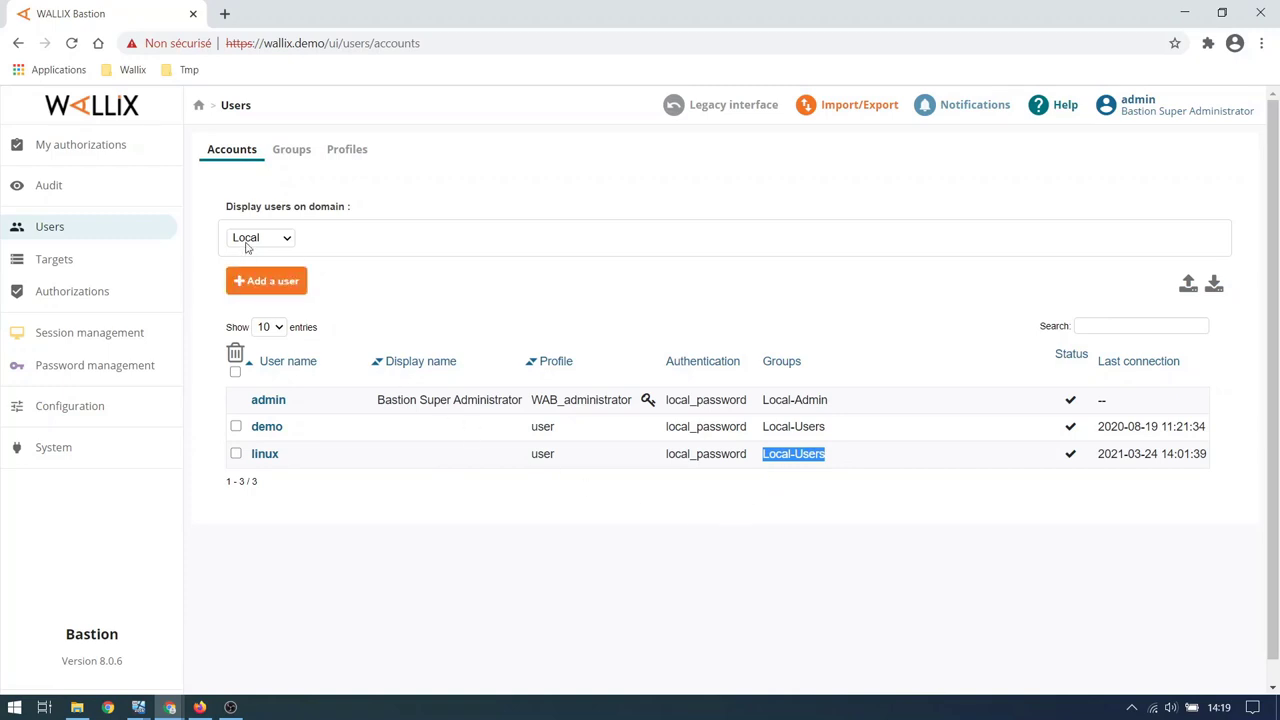
click(260, 236)
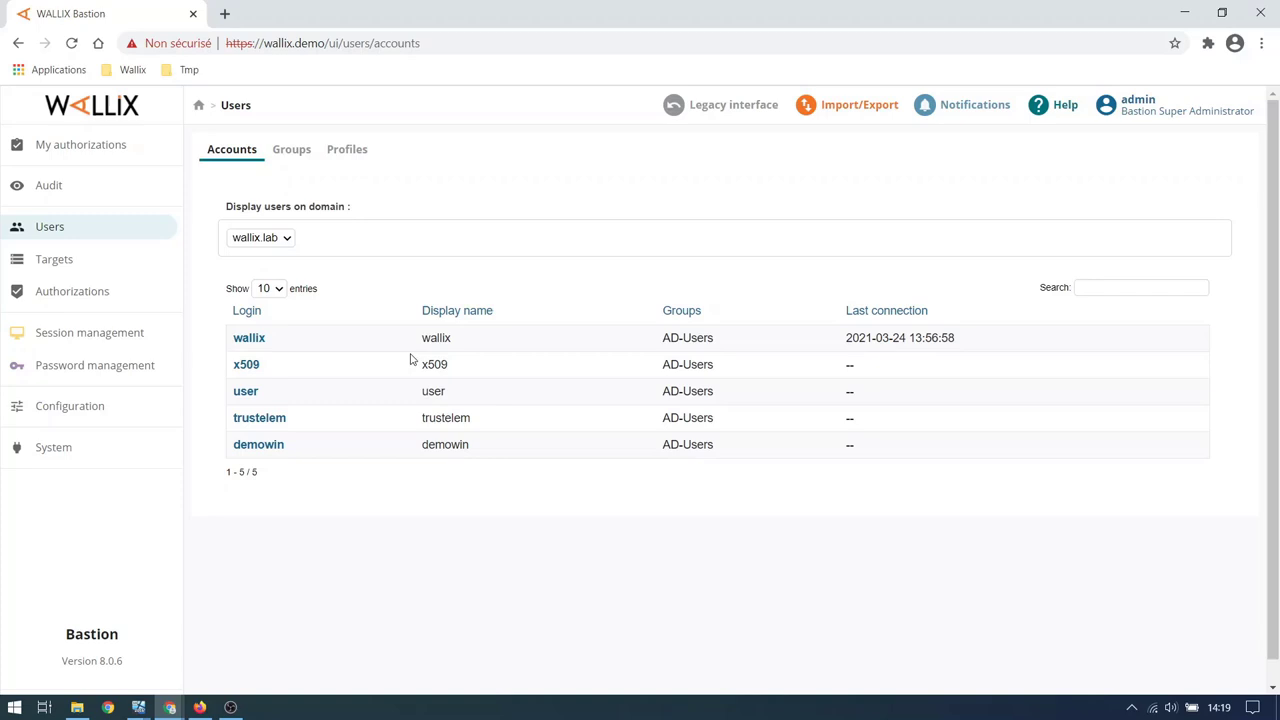
mouse_move(710, 344)
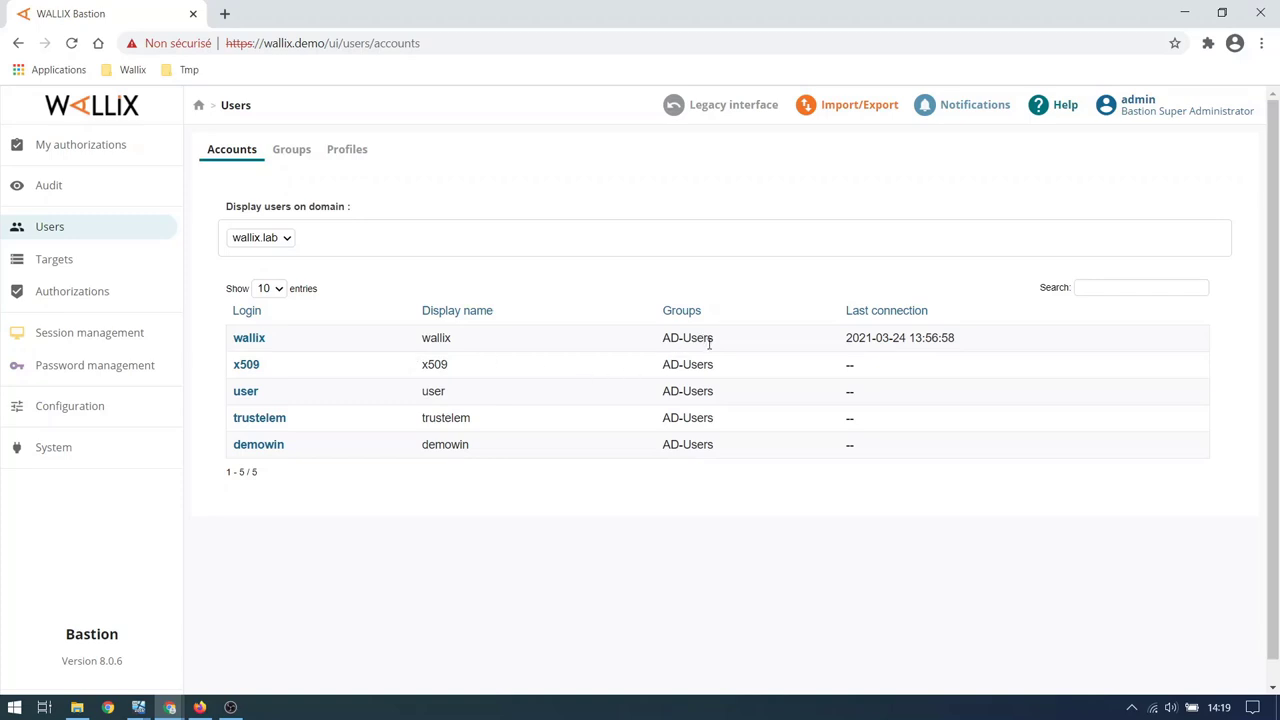
mouse_move(704, 352)
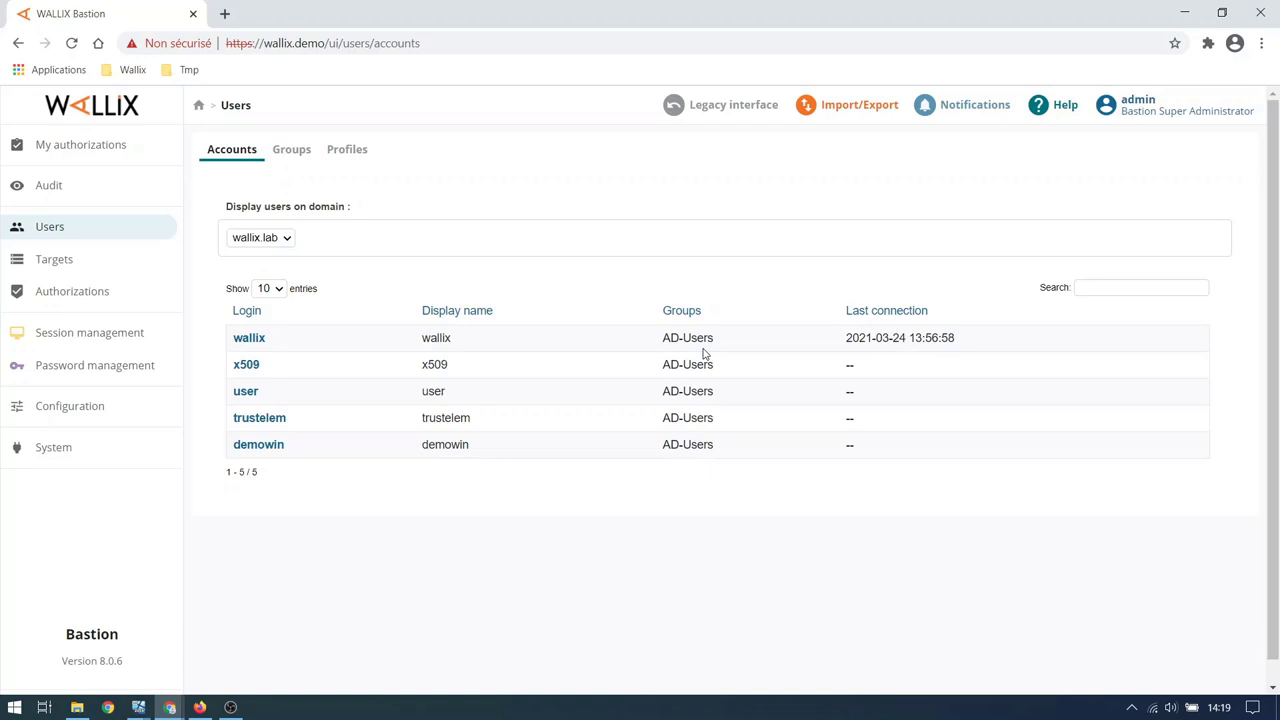
mouse_move(84, 384)
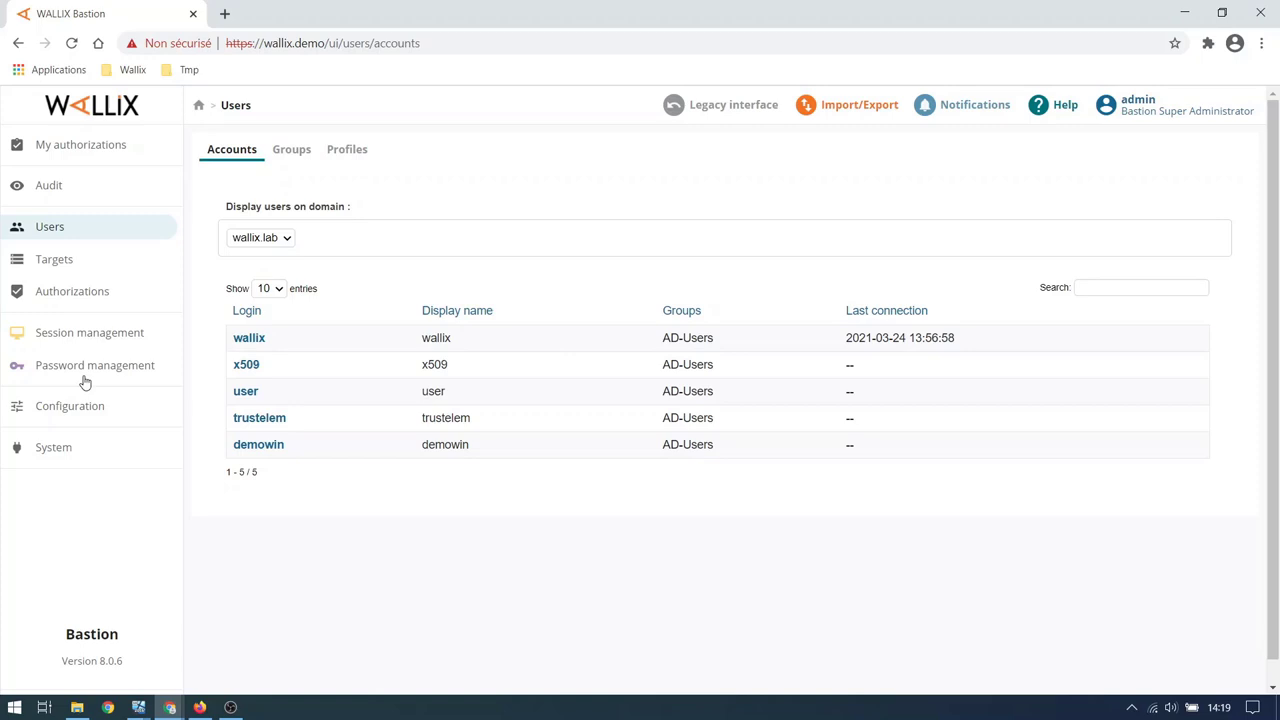
- View the RDP-Transformation-Login-ADM policy's ${LOGIN}-adm rule and return to the policies list
click(88, 332)
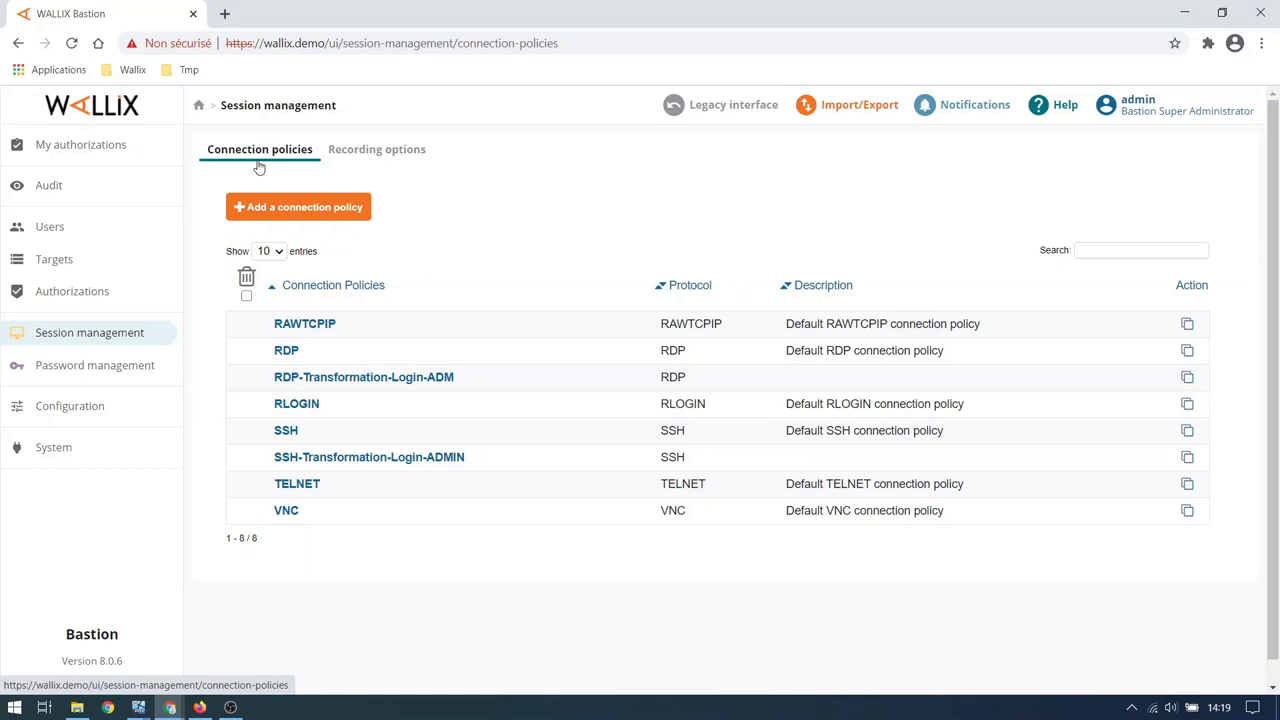
mouse_move(250, 216)
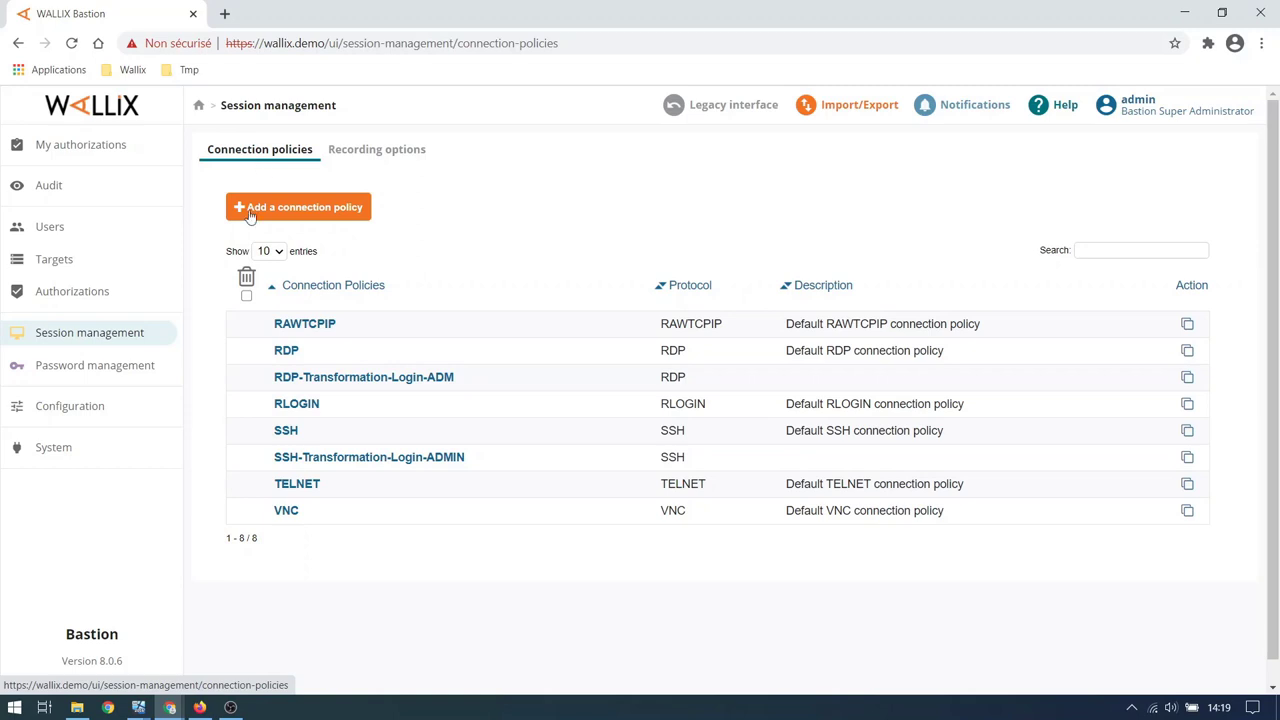
mouse_move(316, 382)
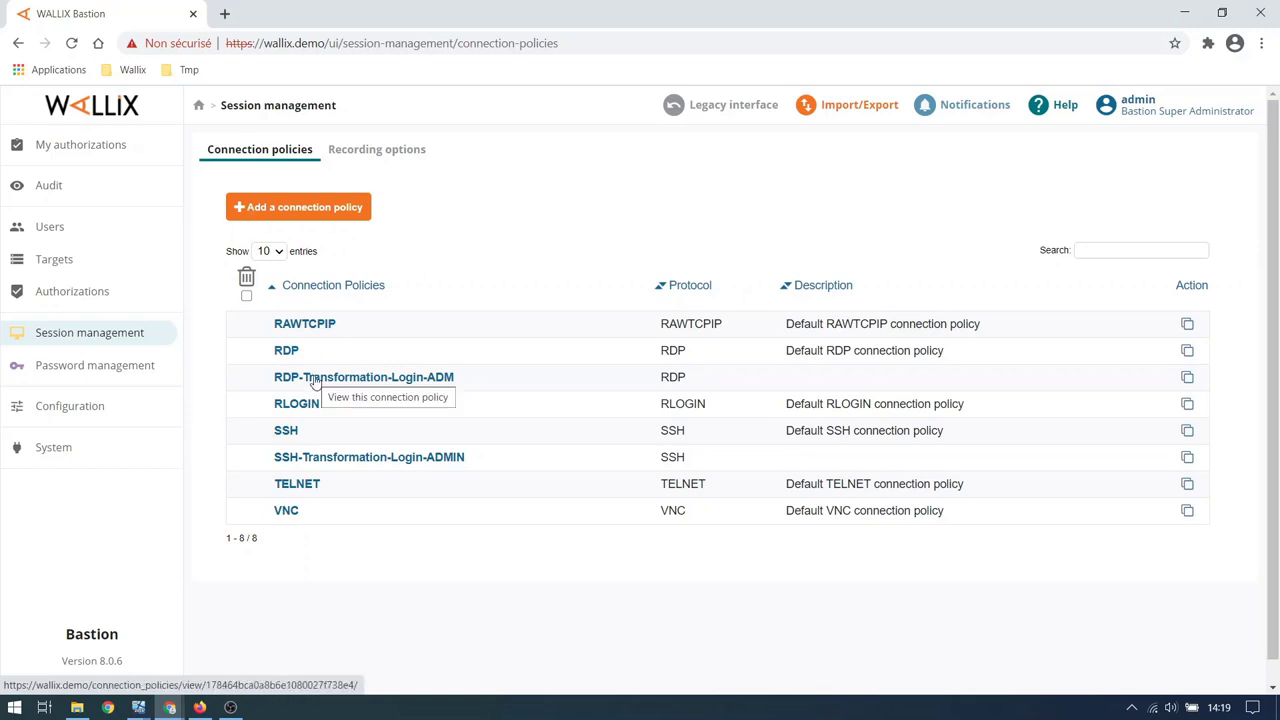
click(364, 376)
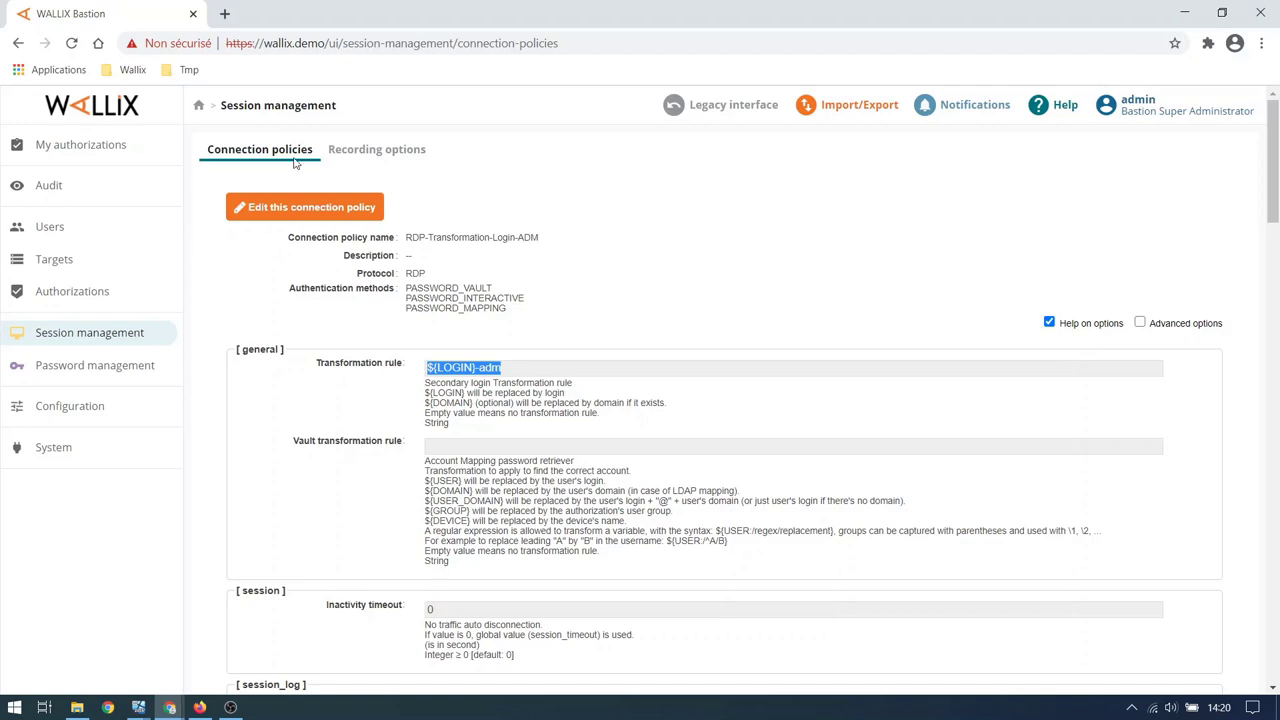
click(278, 104)
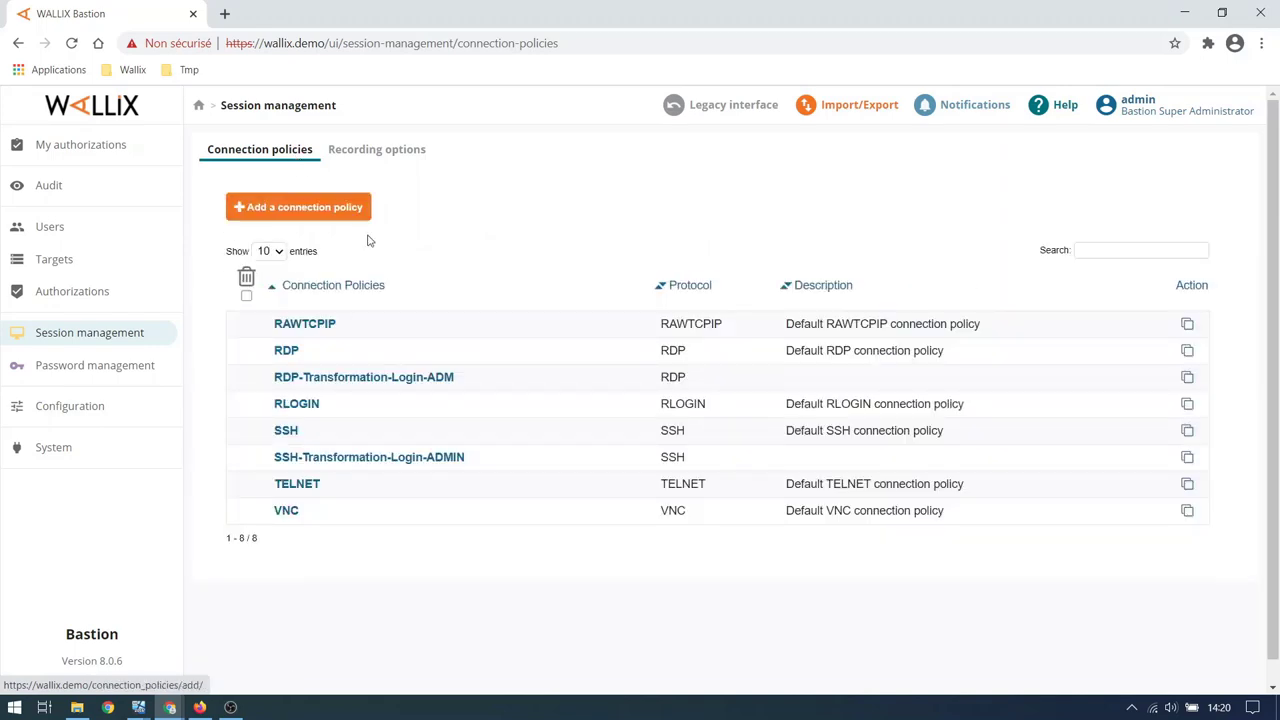
- Highlight the SSH-Transformation-Login-ADMIN policy's ${LOGIN}admin rule and name, then go to target devices
click(368, 456)
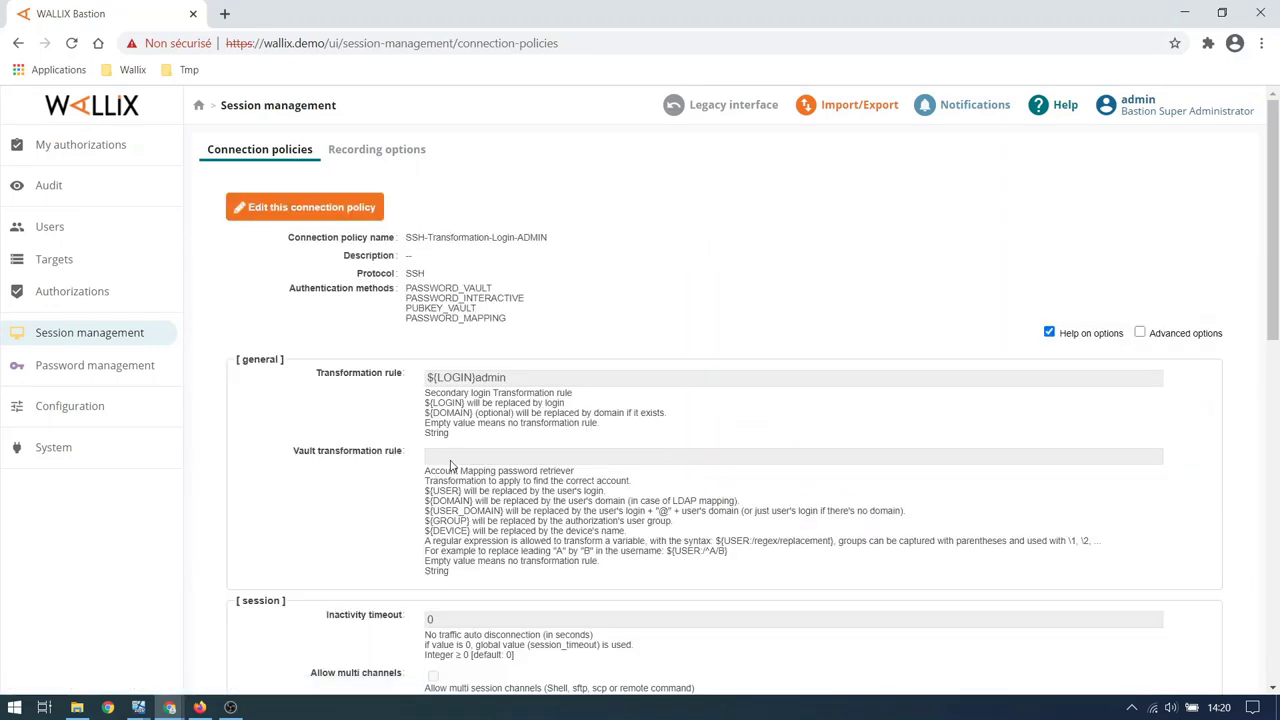
mouse_move(504, 382)
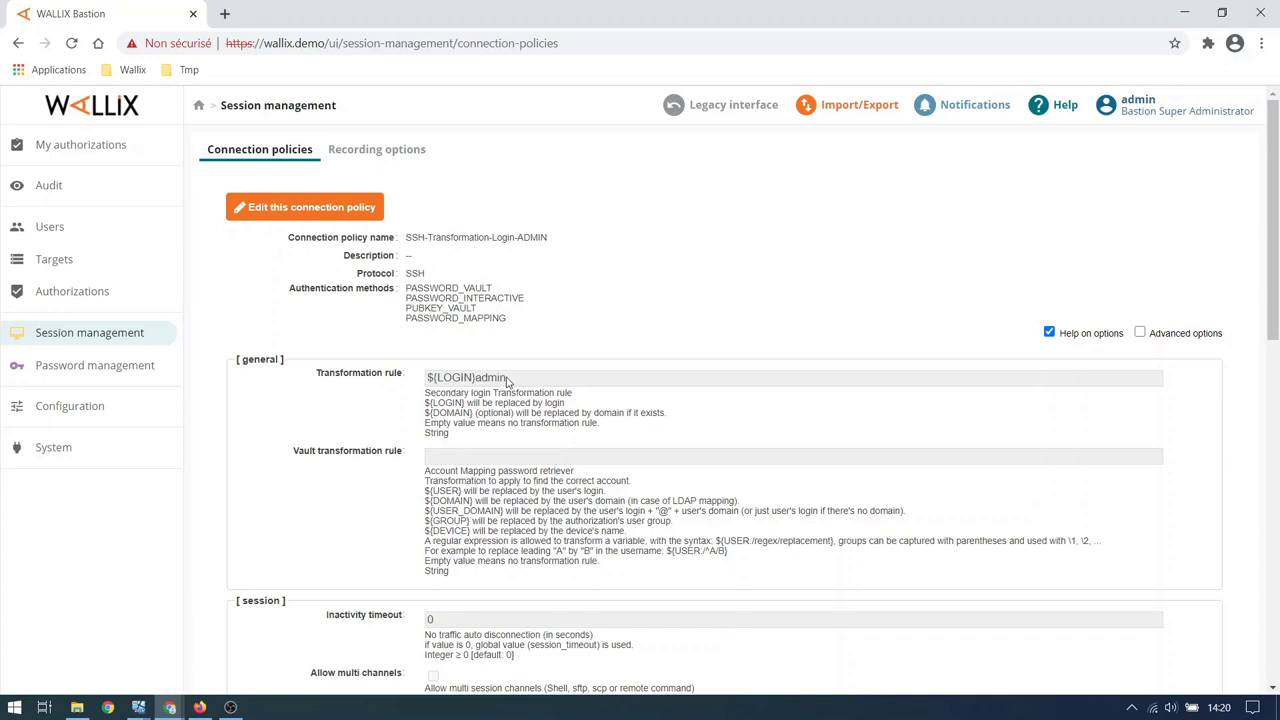
triple_click(466, 376)
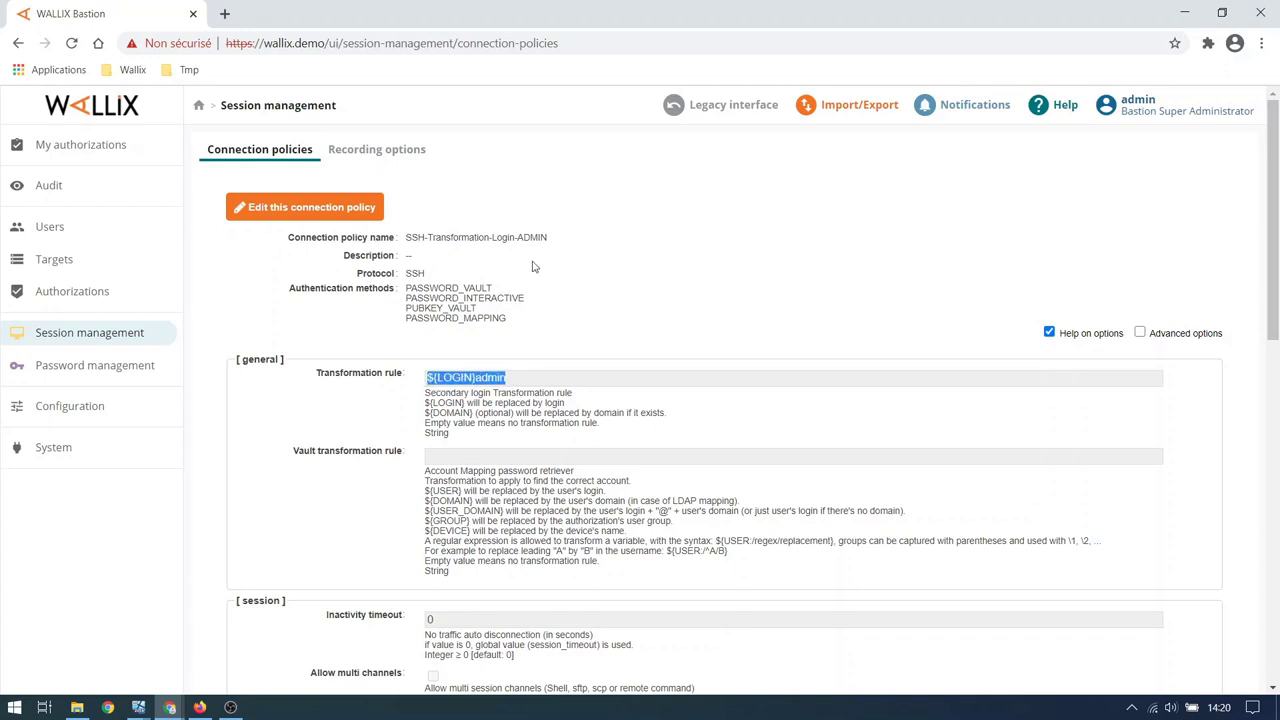
double_click(502, 236)
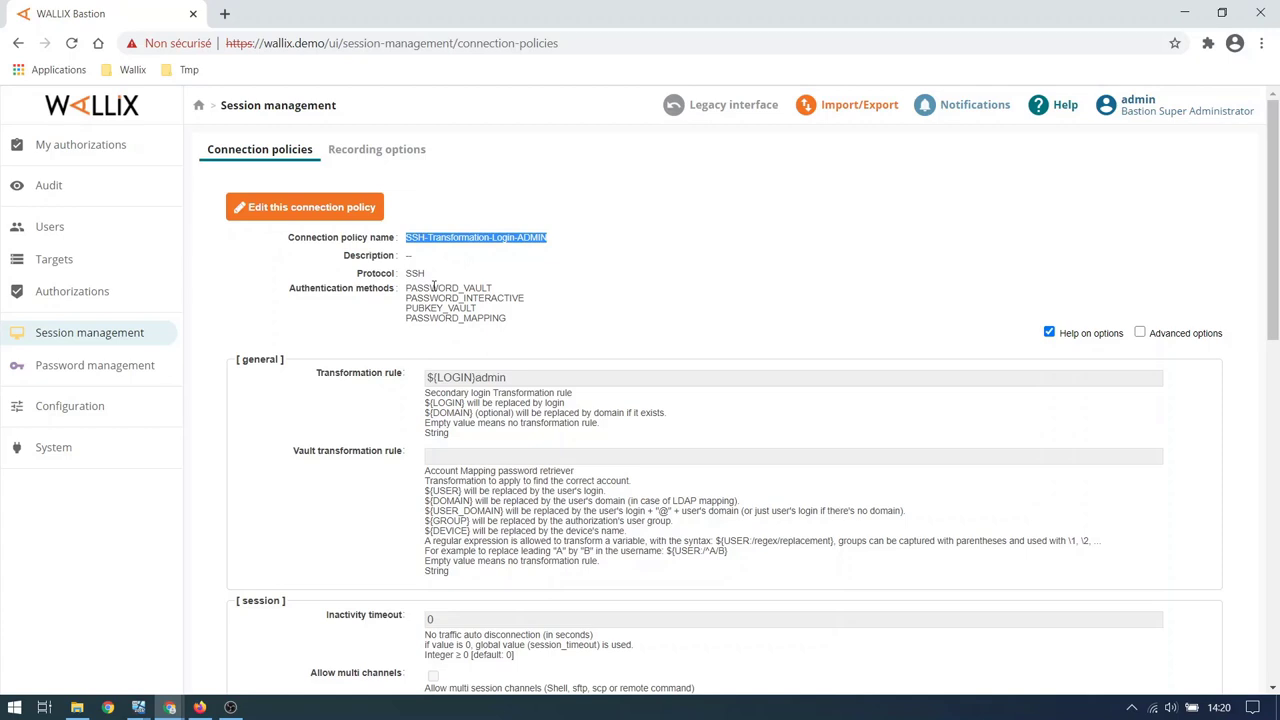
click(54, 260)
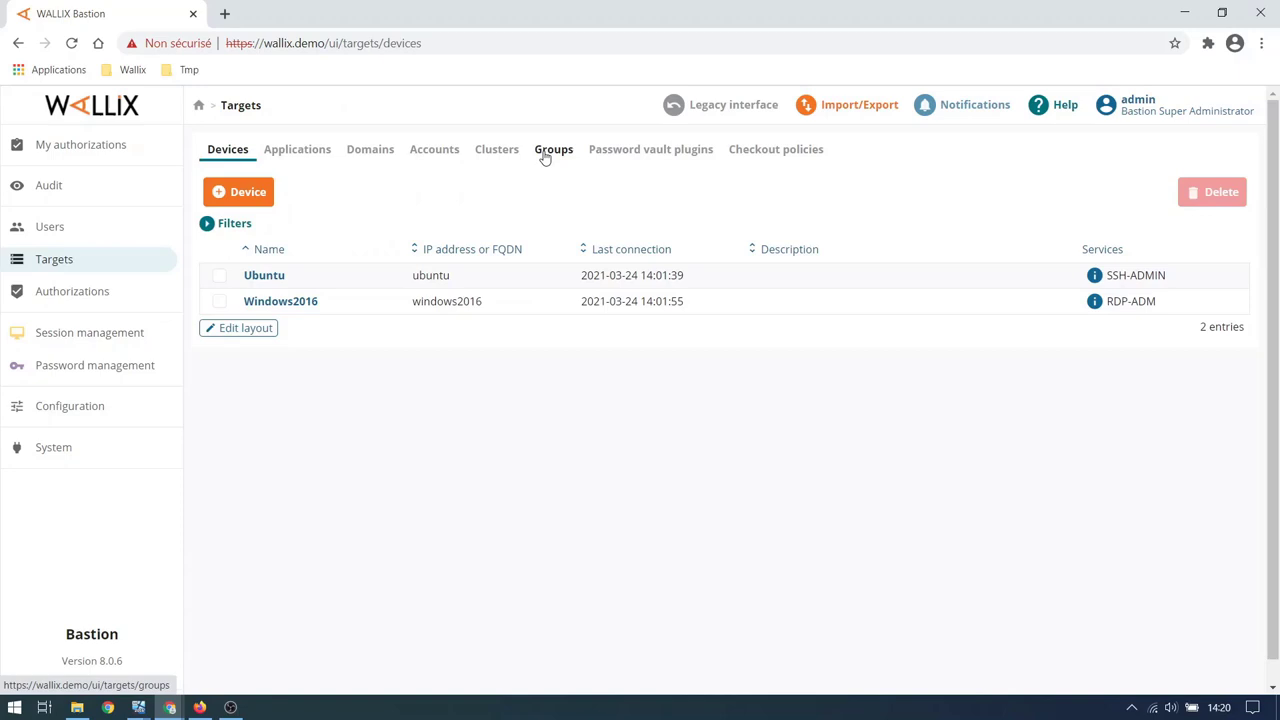
- Check AD-Users-Targets' account mapping to Windows2016:RDP-ADM and return to the groups list
click(552, 148)
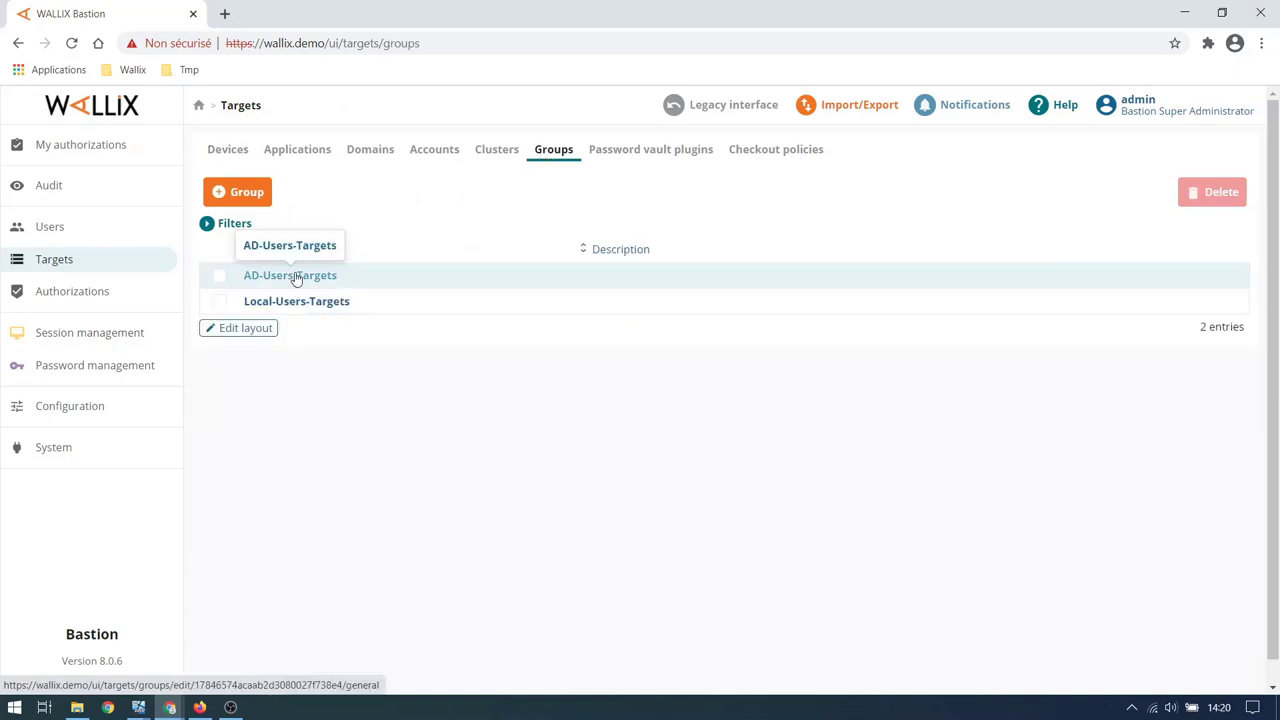
click(290, 276)
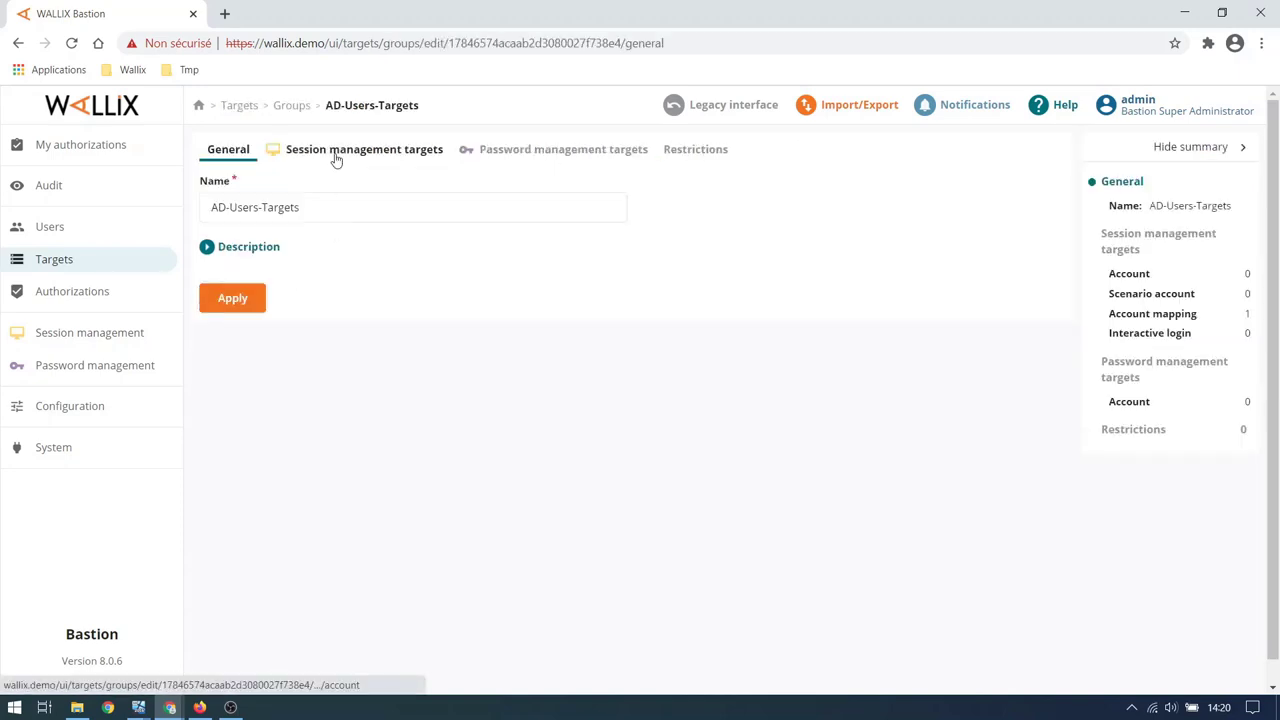
click(364, 148)
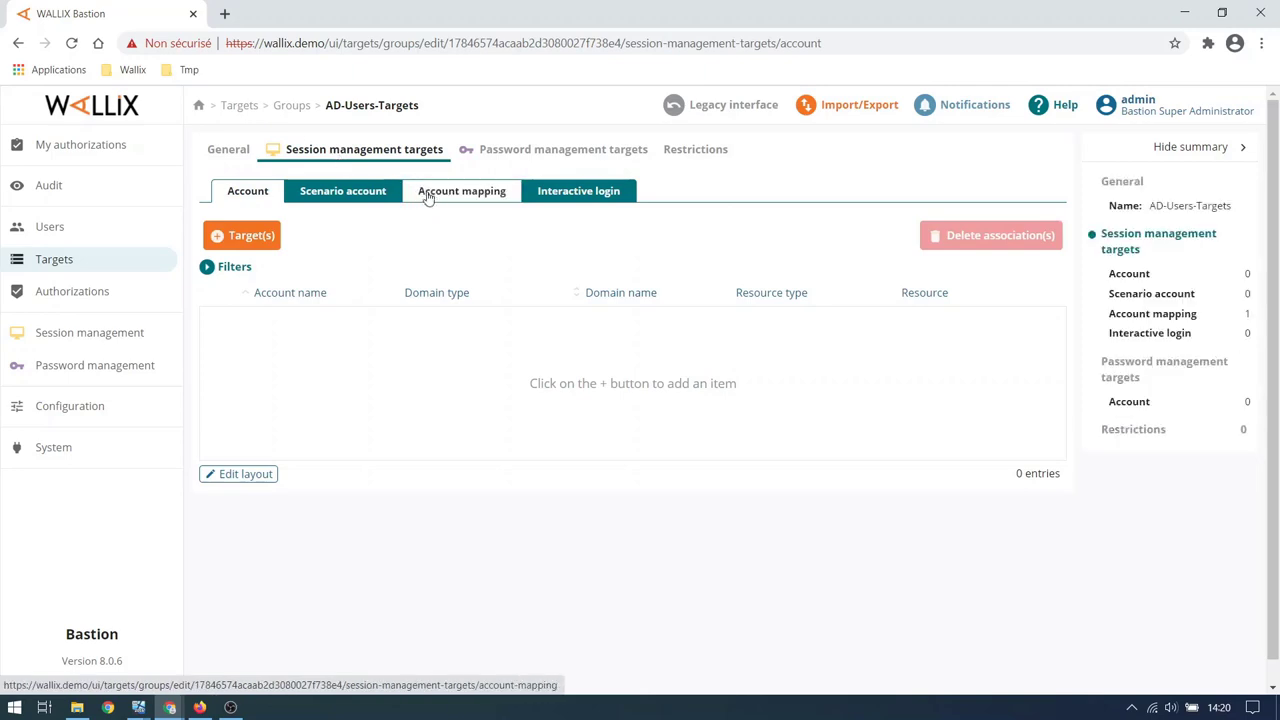
click(460, 192)
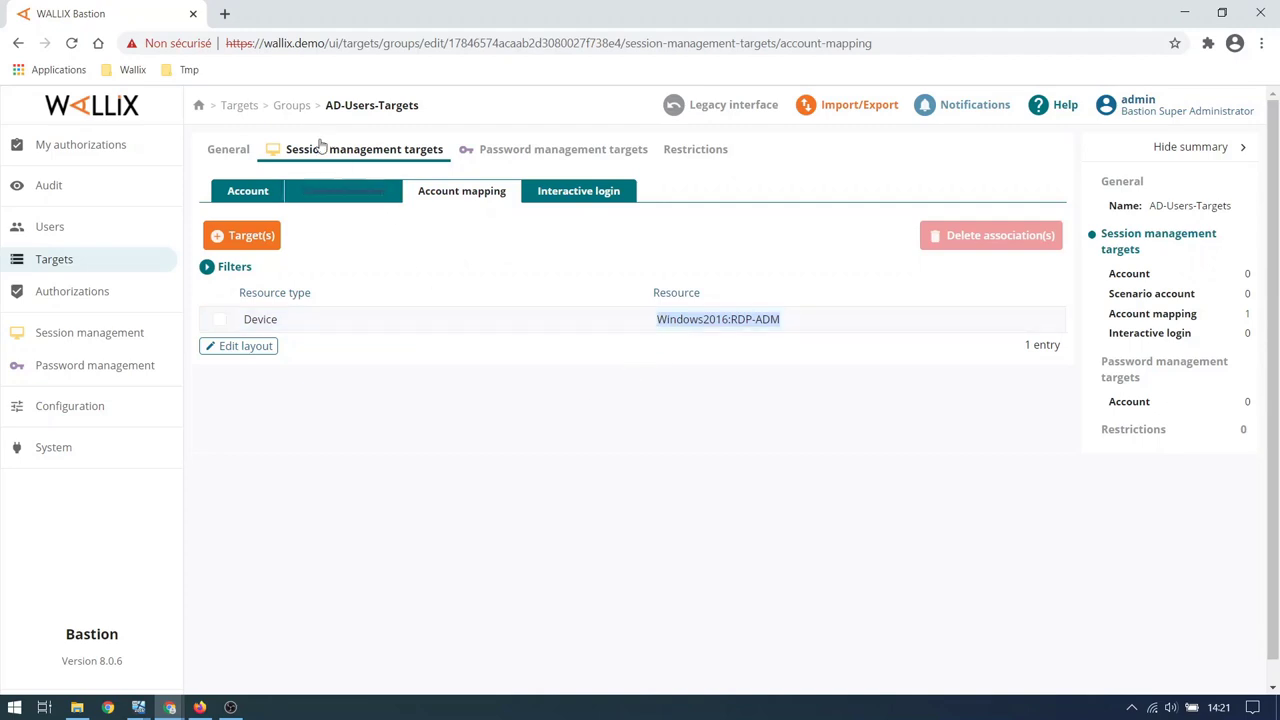
click(292, 104)
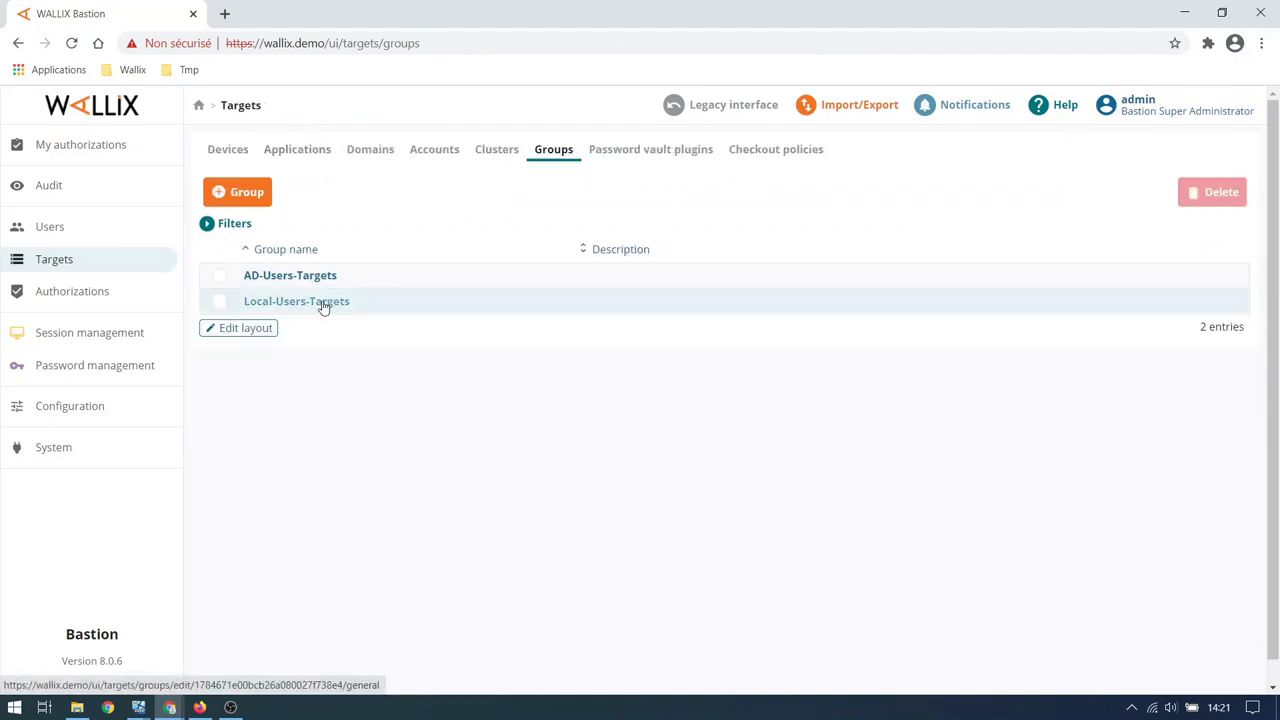
- Check Local-Users-Targets' account mapping to Ubuntu:SSH-ADMIN, then go to Authorizations
click(296, 300)
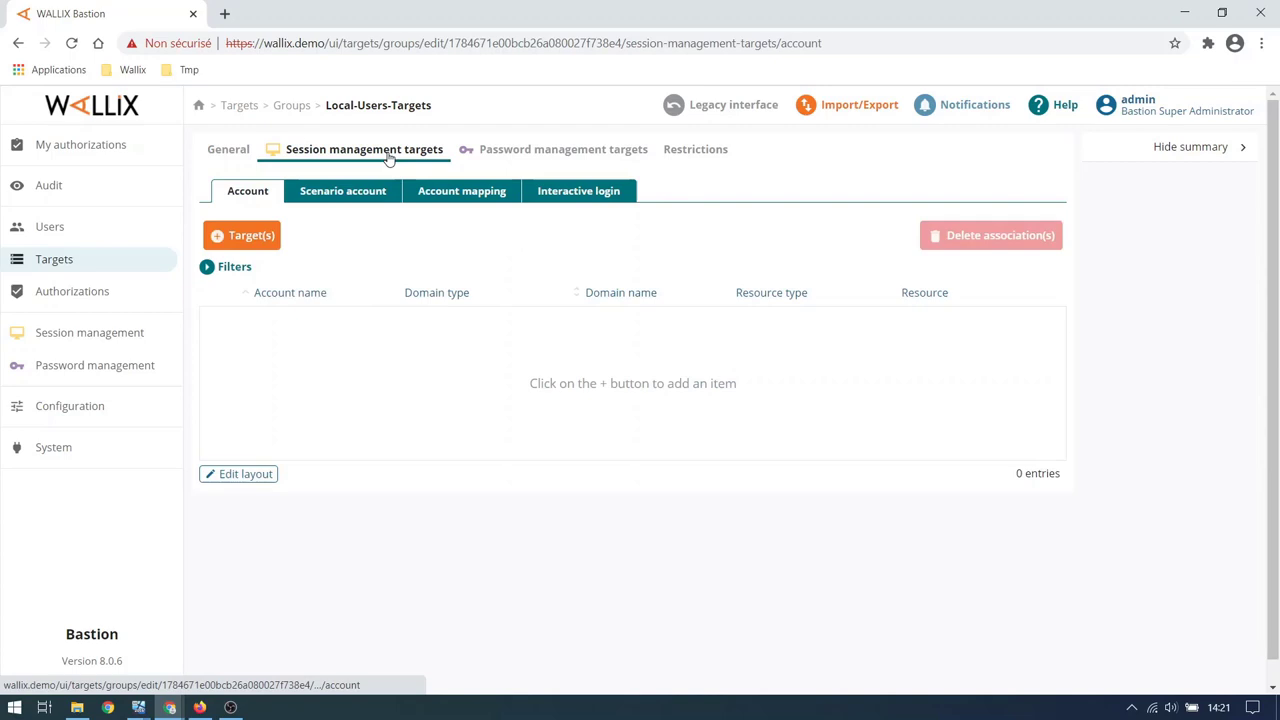
click(460, 192)
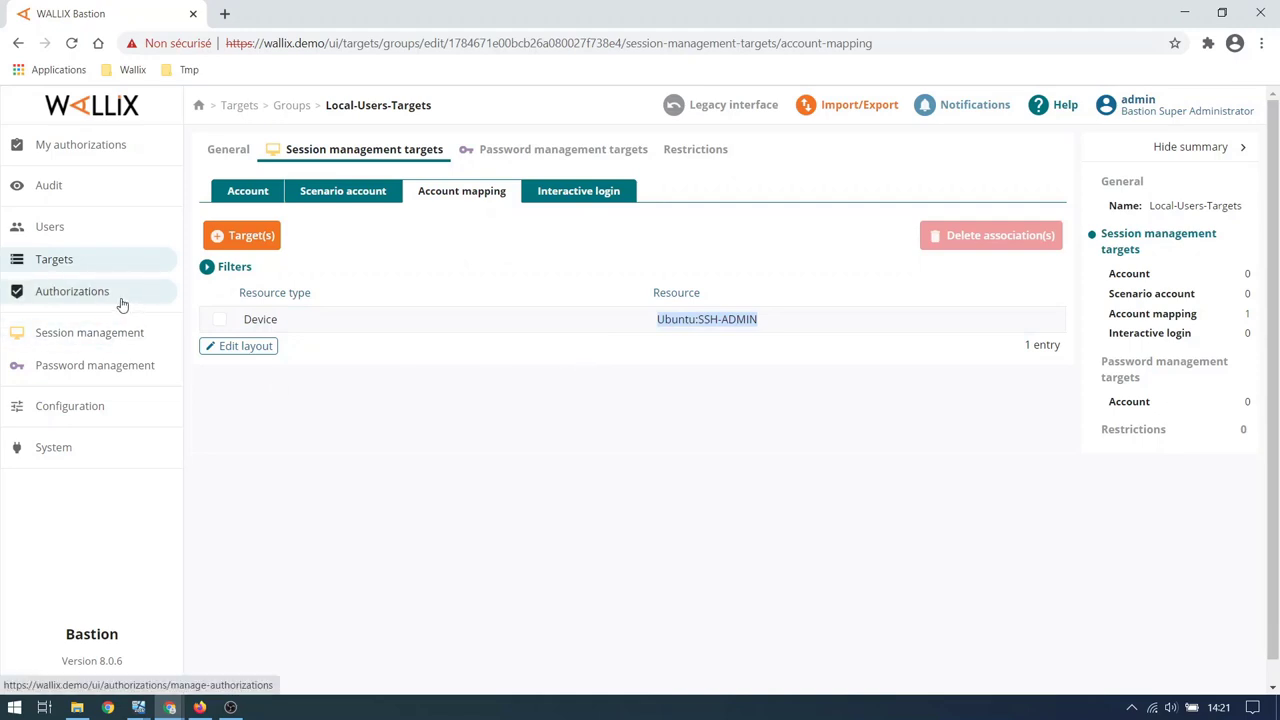
click(72, 292)
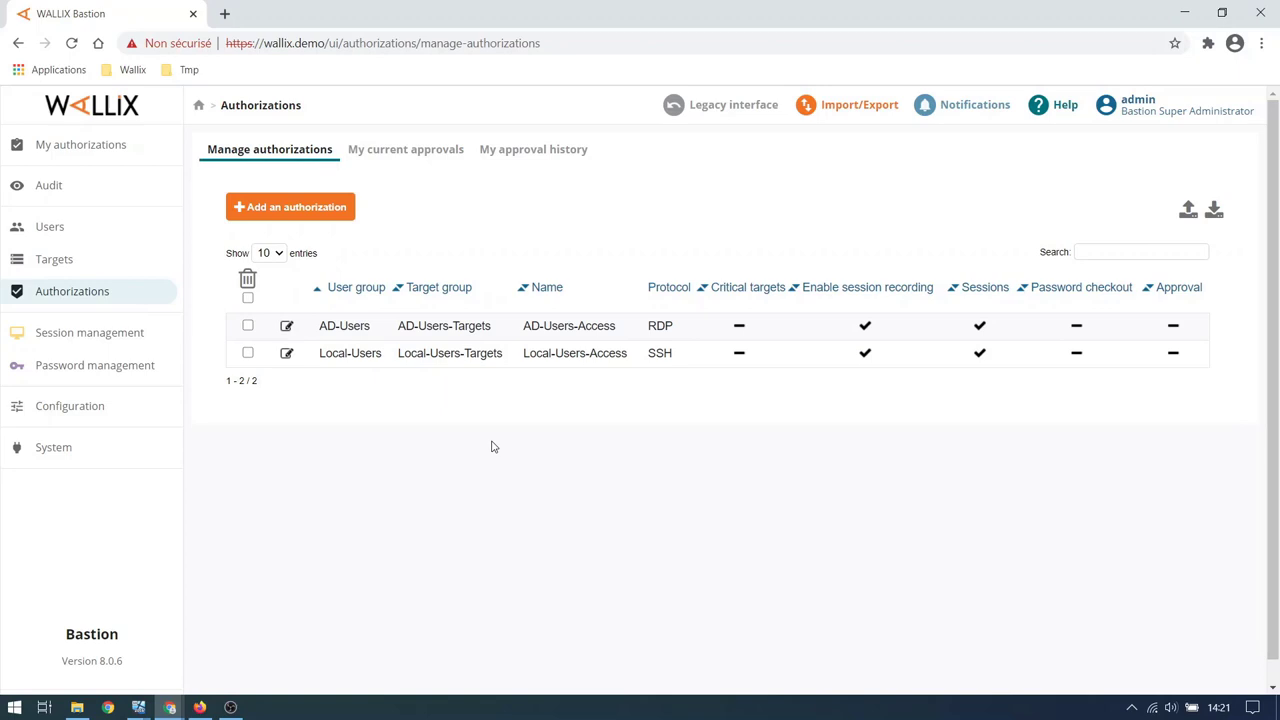
mouse_move(490, 442)
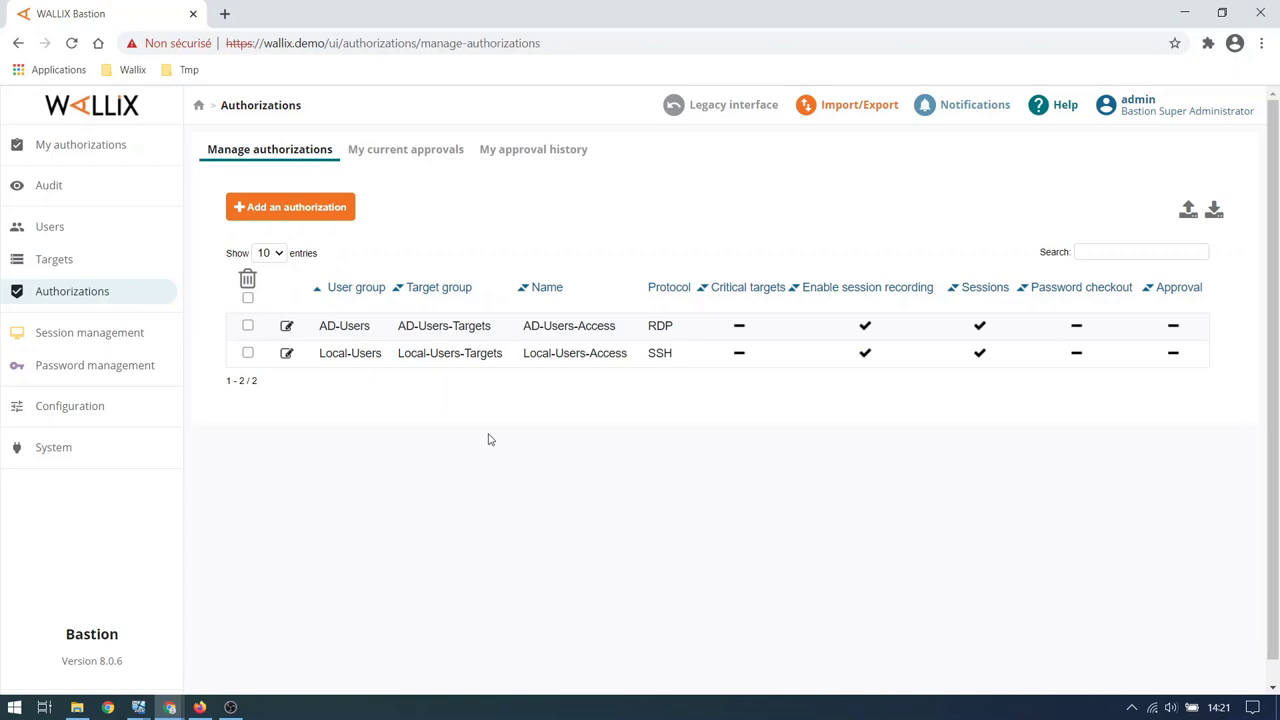
double_click(344, 324)
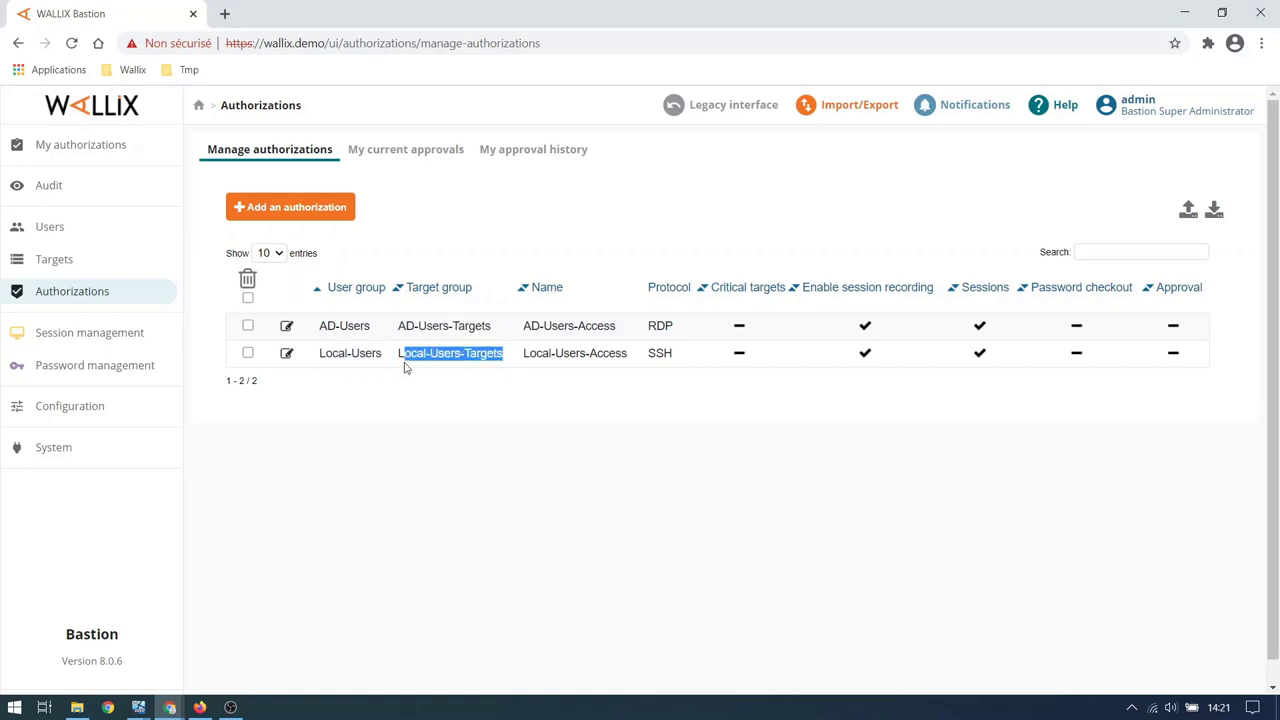
mouse_move(438, 436)
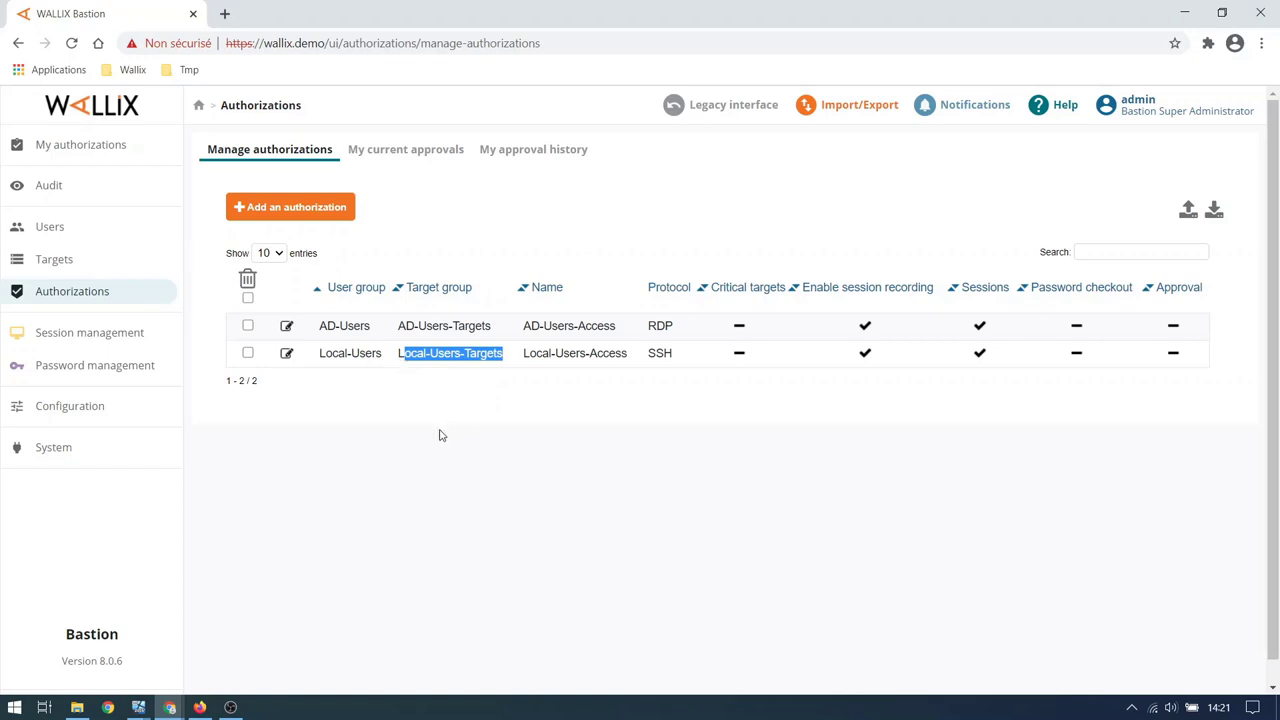
mouse_move(430, 428)
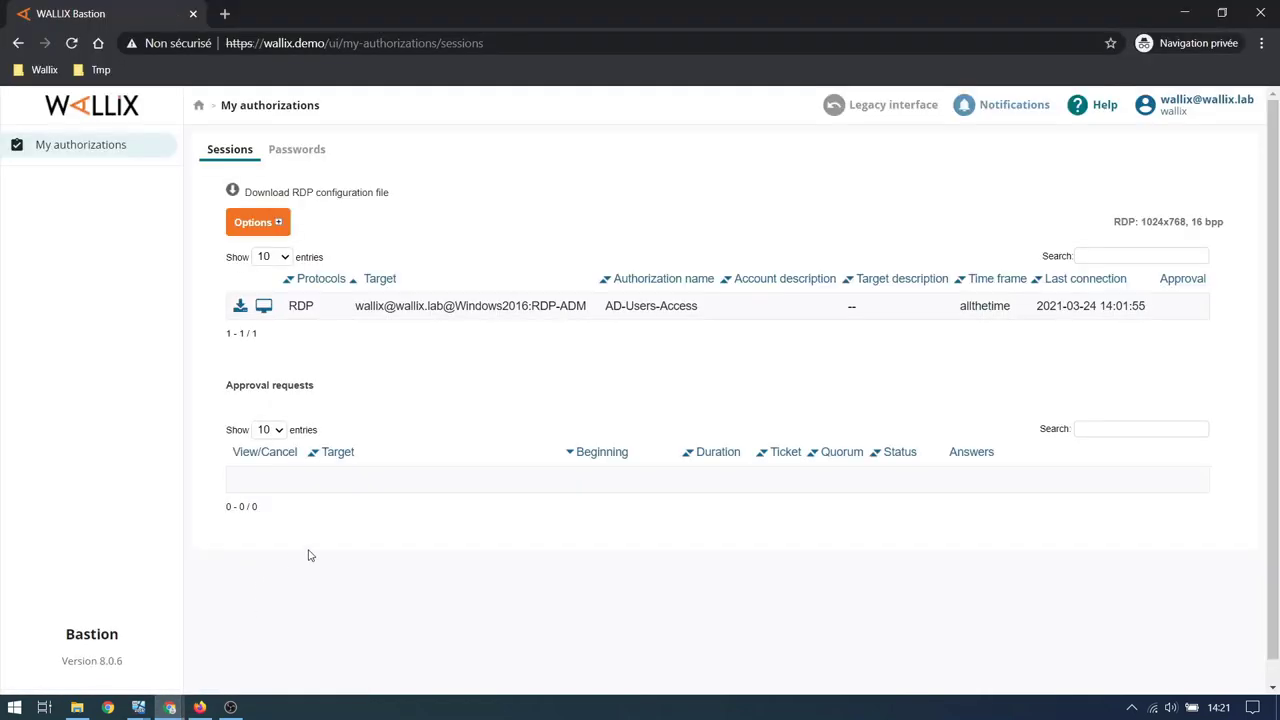
click(1204, 104)
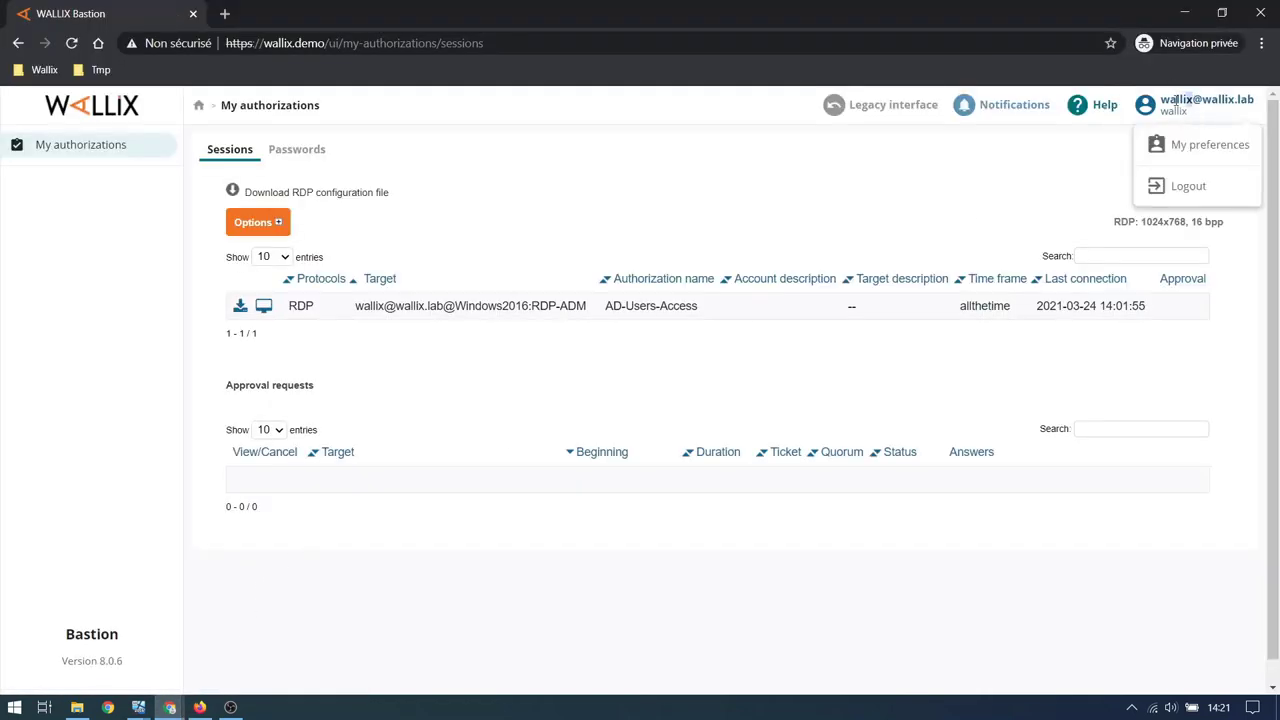
click(938, 310)
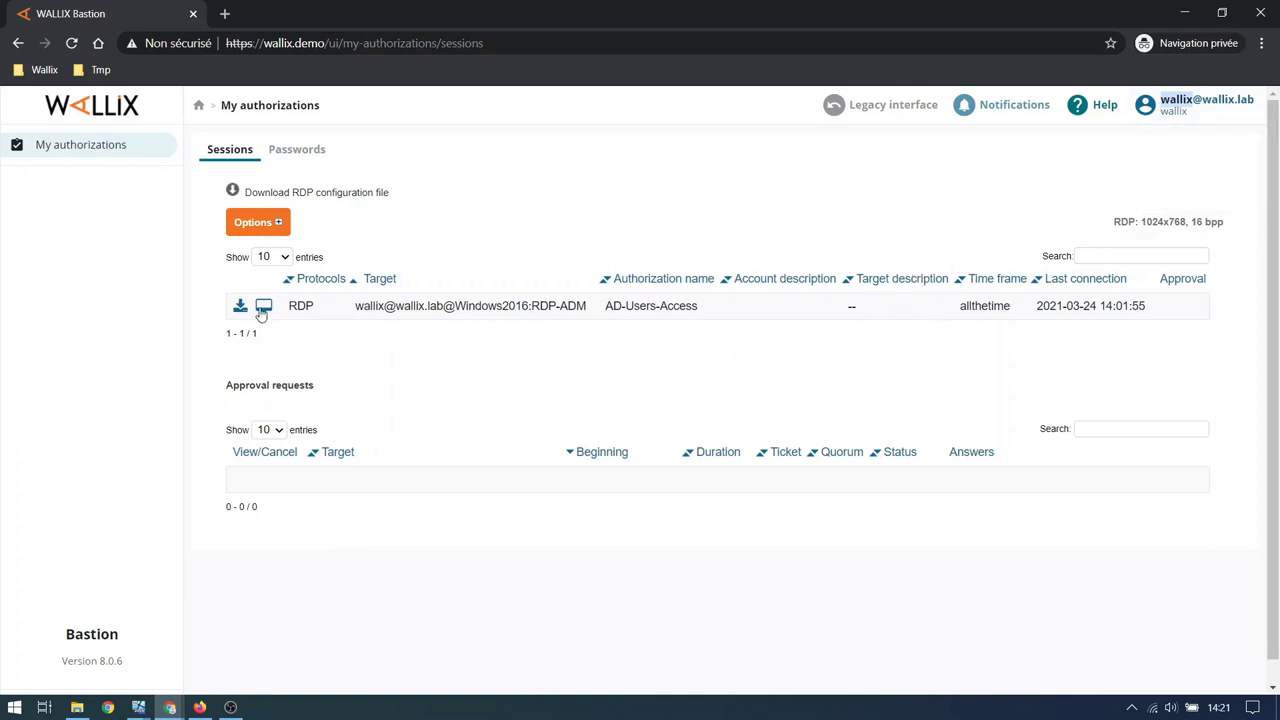
click(240, 304)
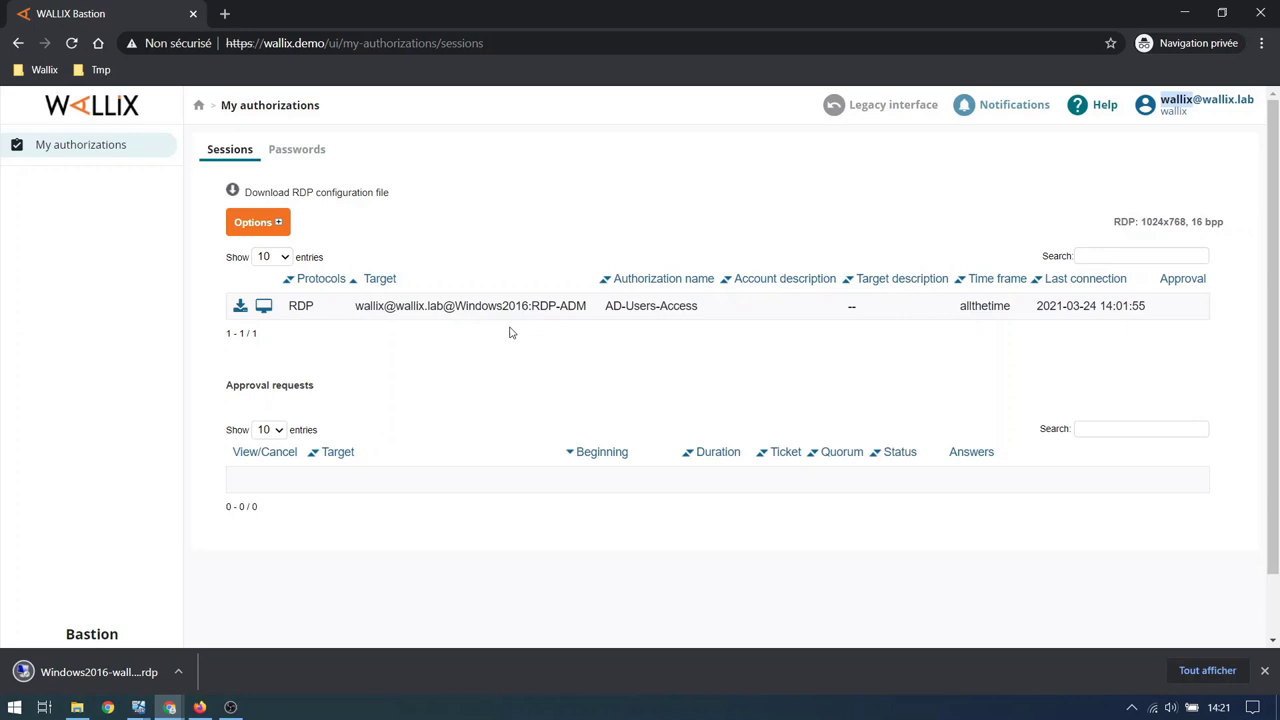
mouse_move(184, 612)
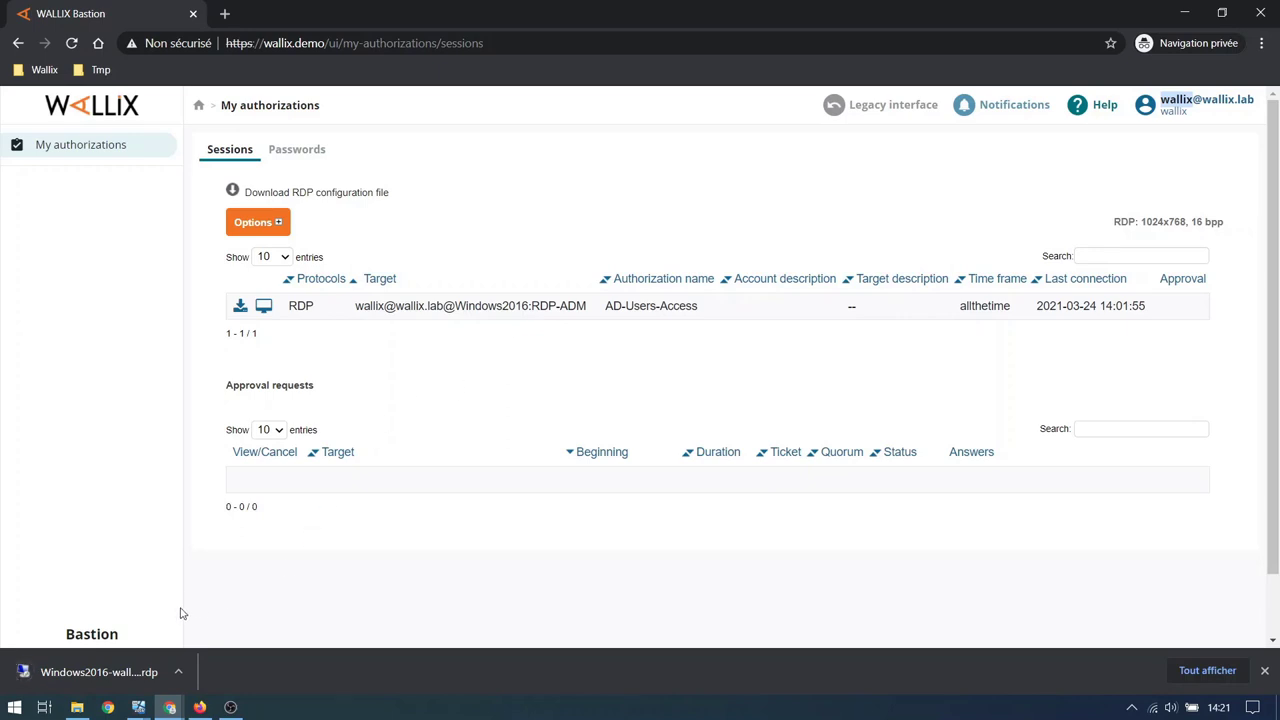
click(240, 304)
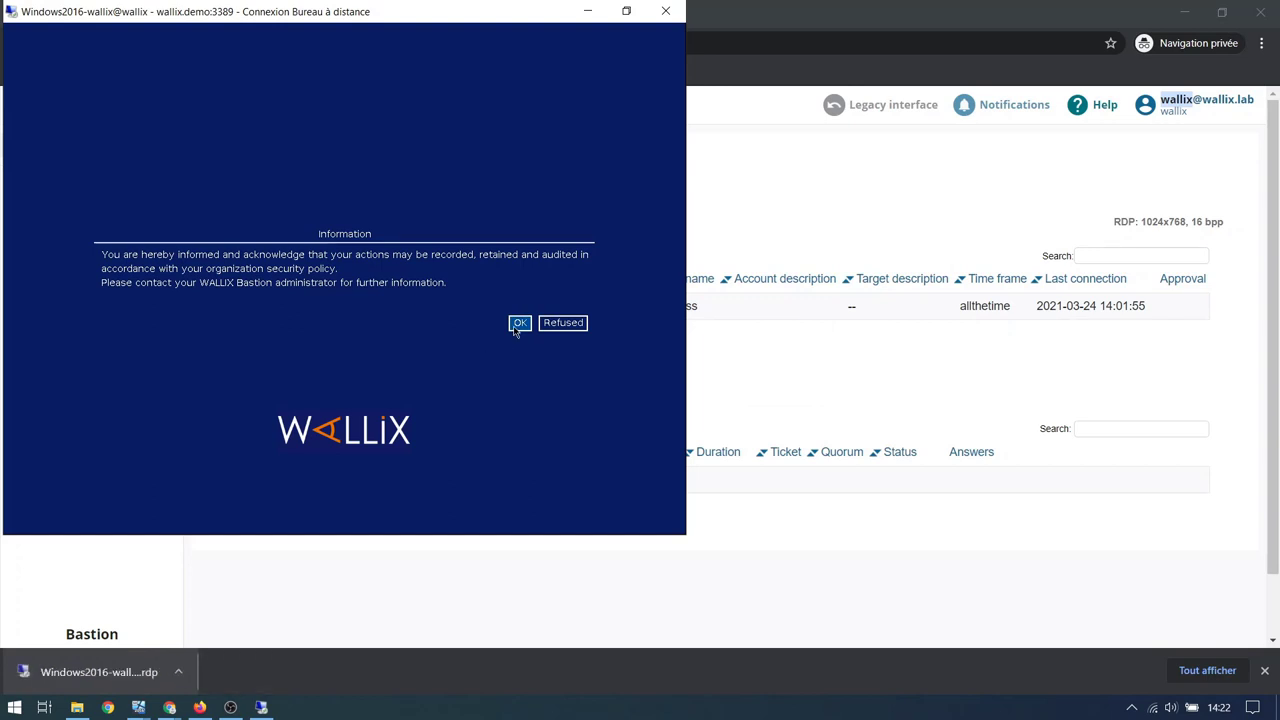
- Accept the recording notice and run whoami in a command prompt, showing wallix-adm
click(520, 322)
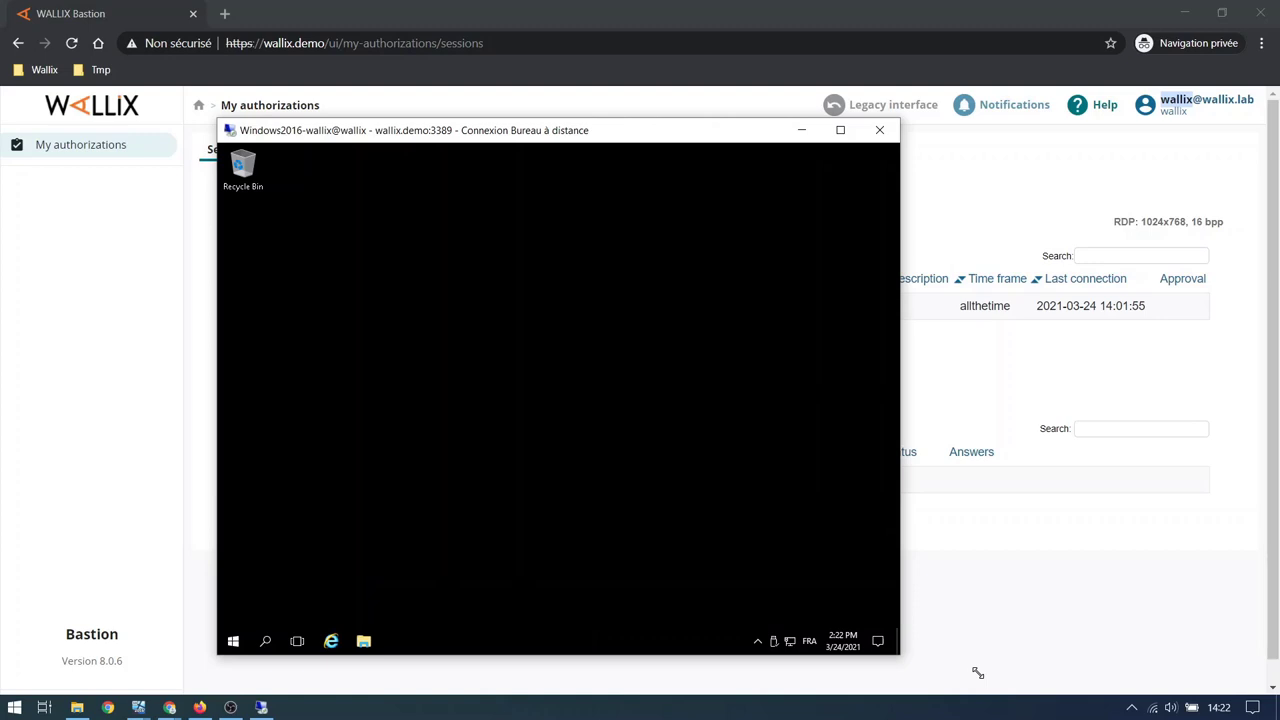
right_click(232, 640)
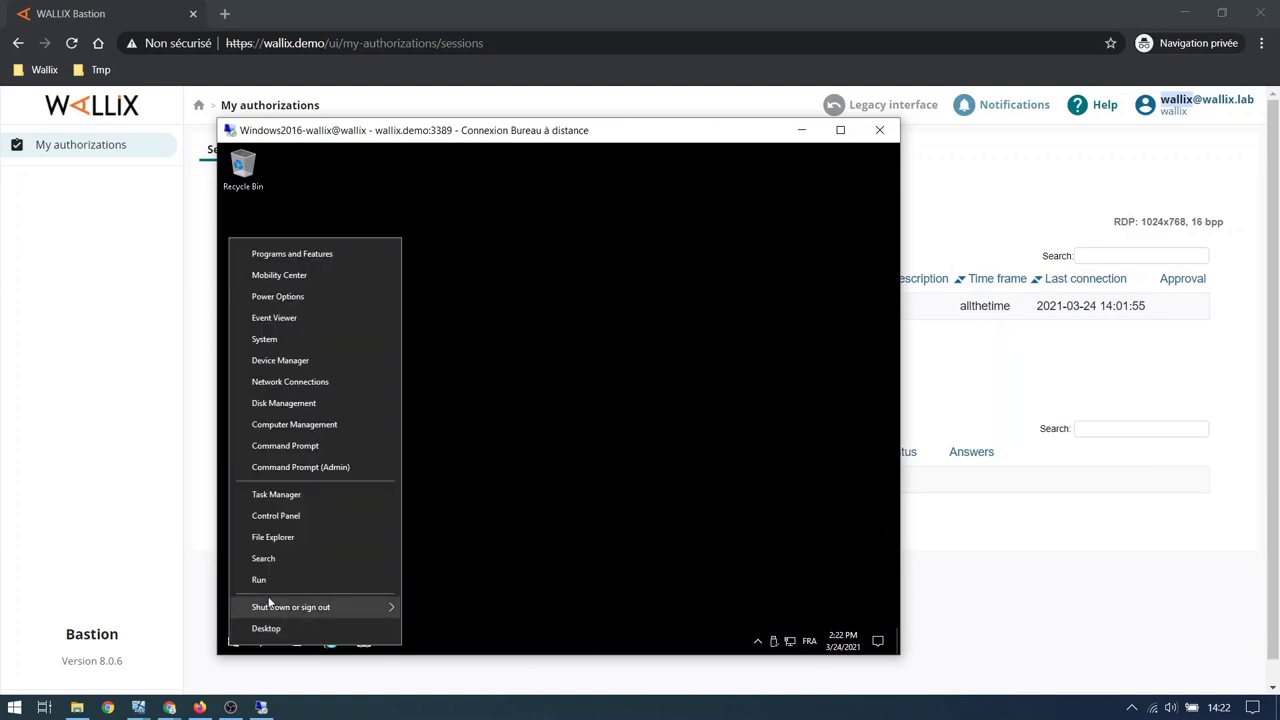
click(260, 580)
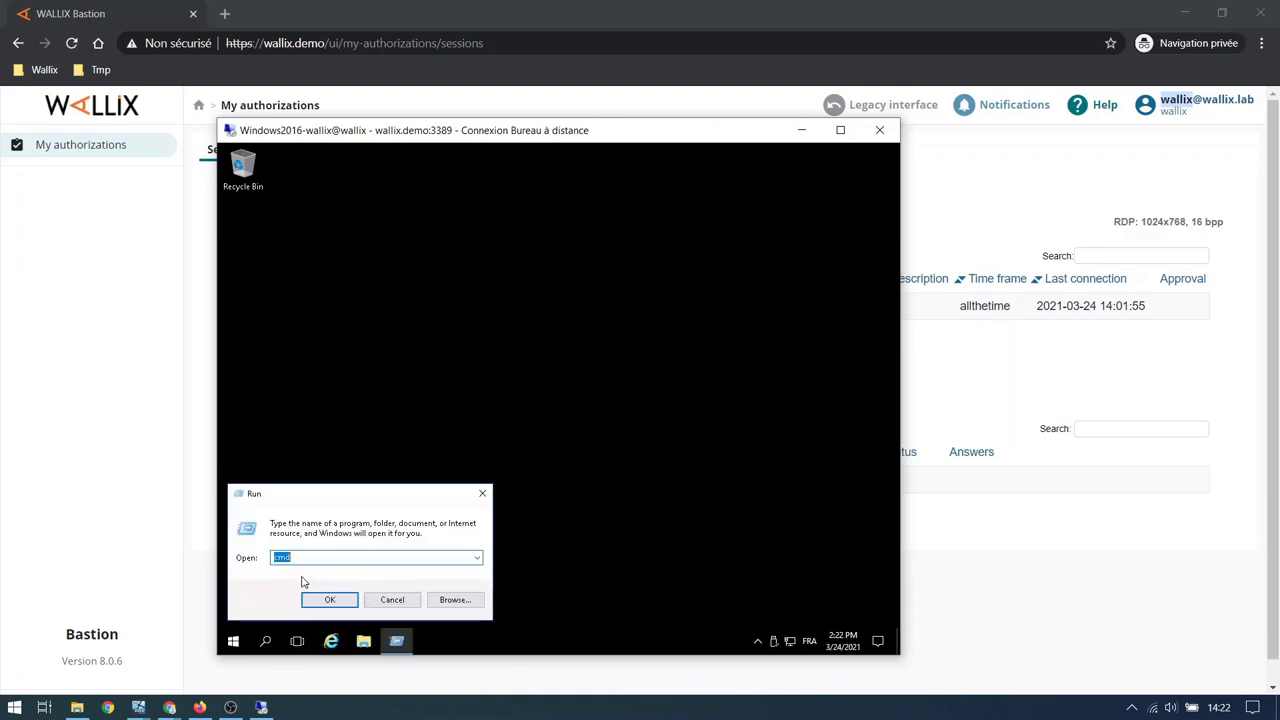
click(330, 600)
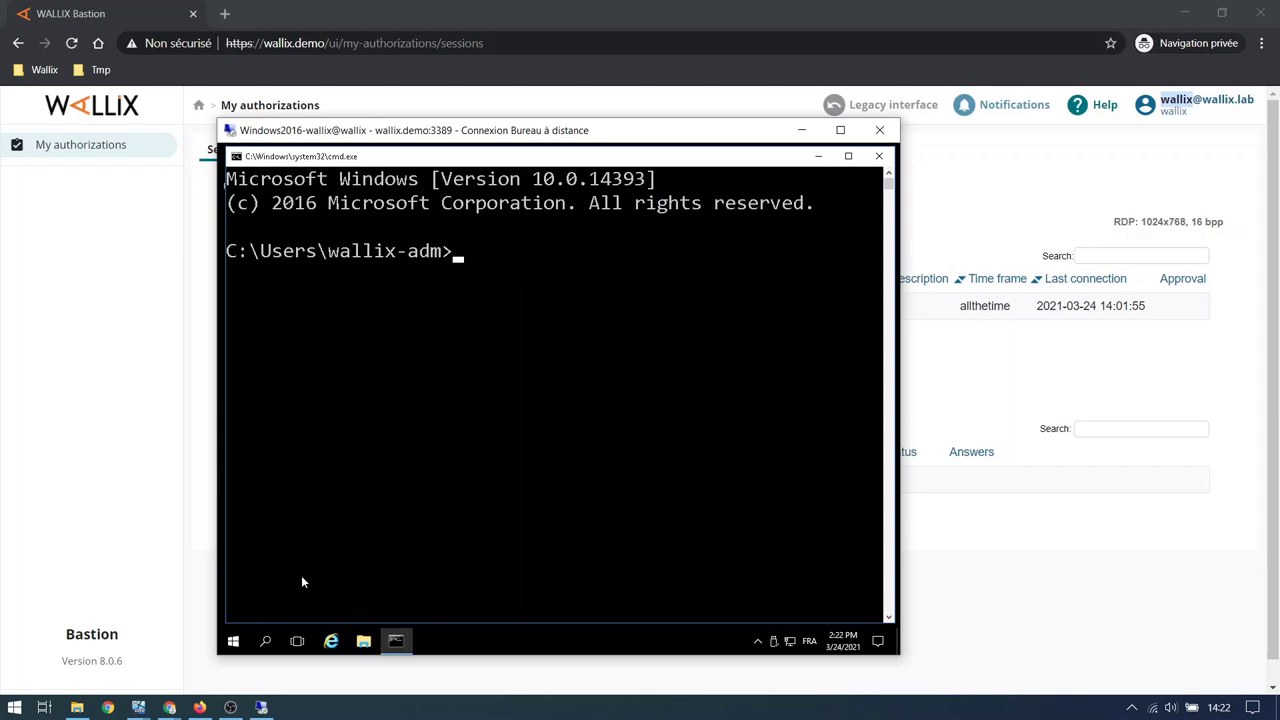
text(whoami)
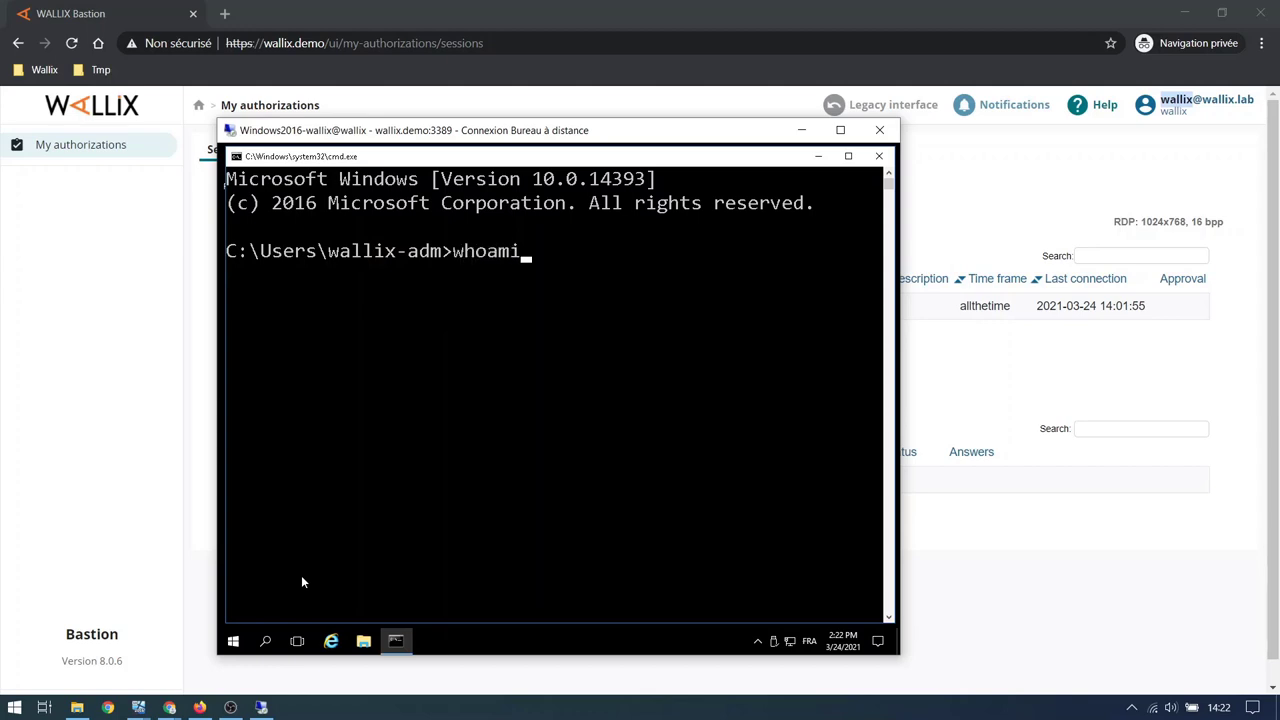
key(Return)
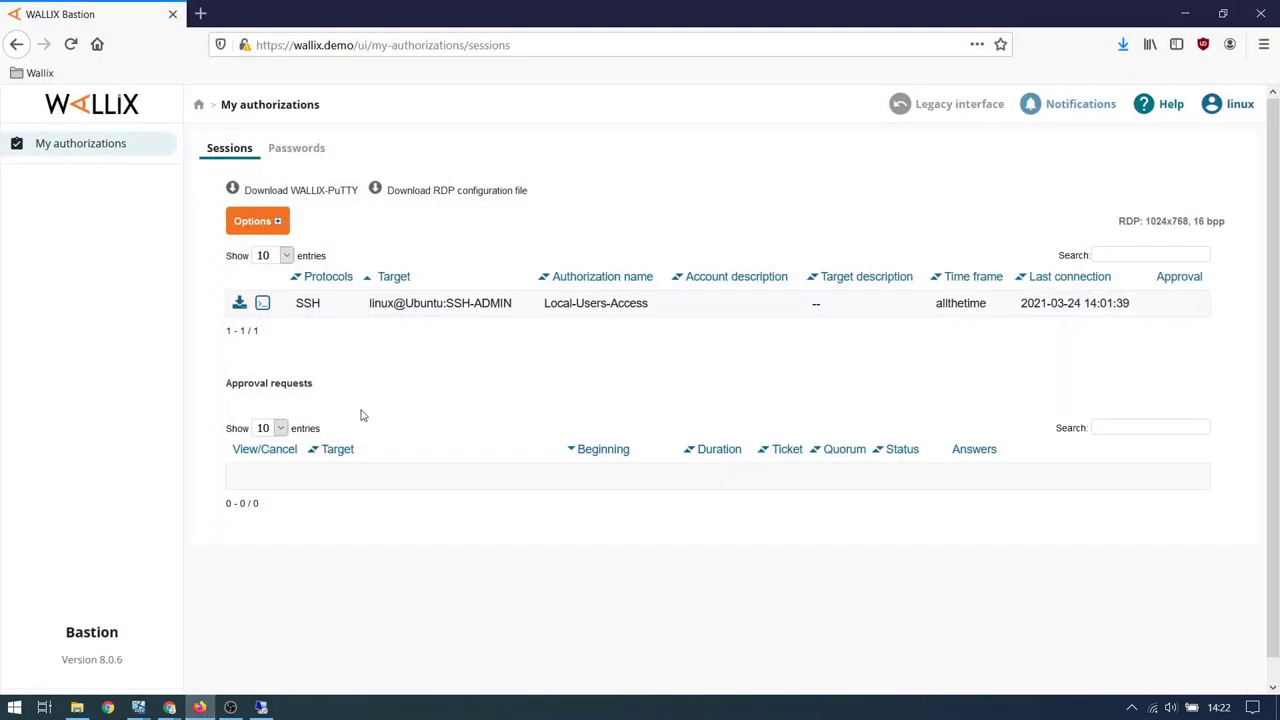
mouse_move(376, 330)
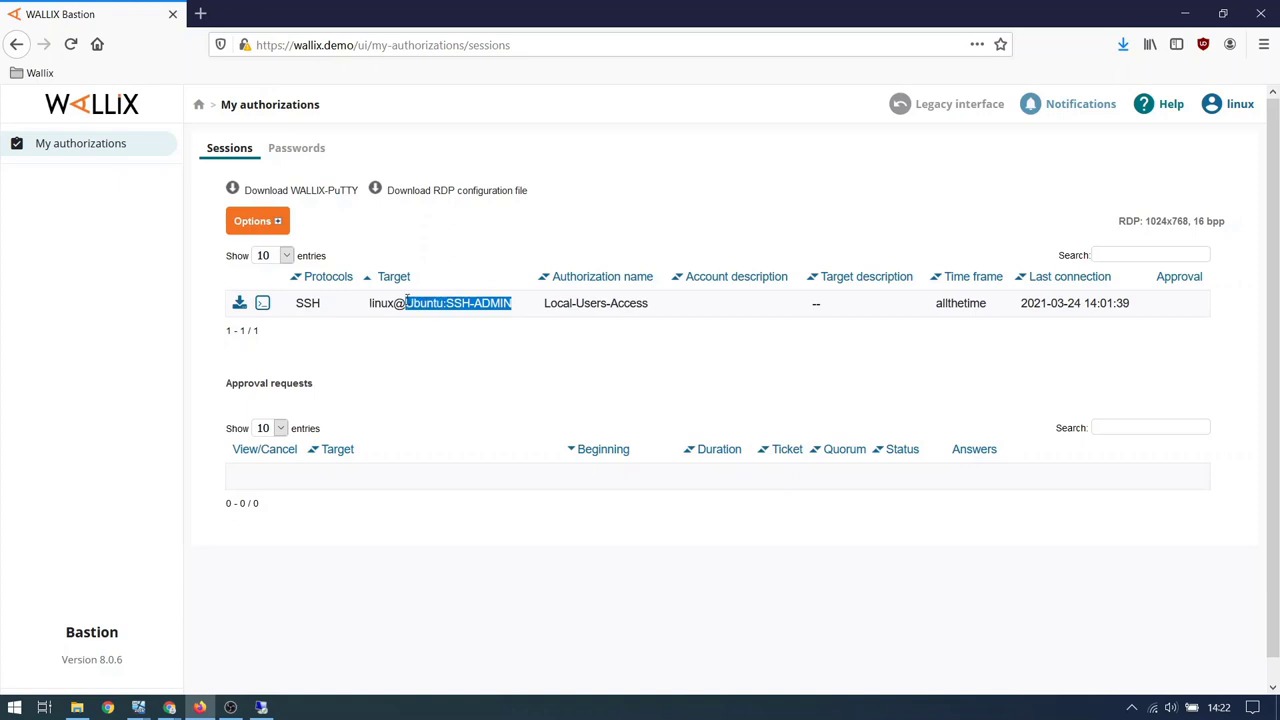
- As user linux, start the SSH session to Ubuntu:SSH-ADMIN, fetching the WAB PuTTY session file
click(262, 304)
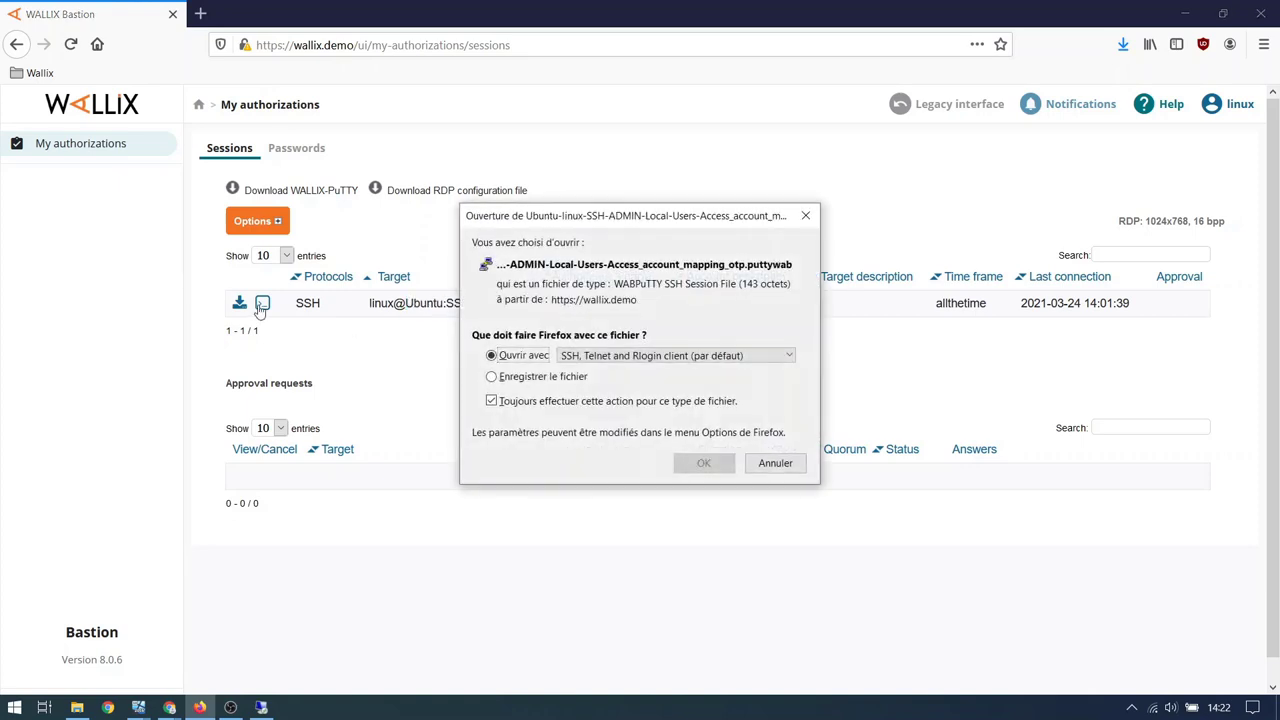